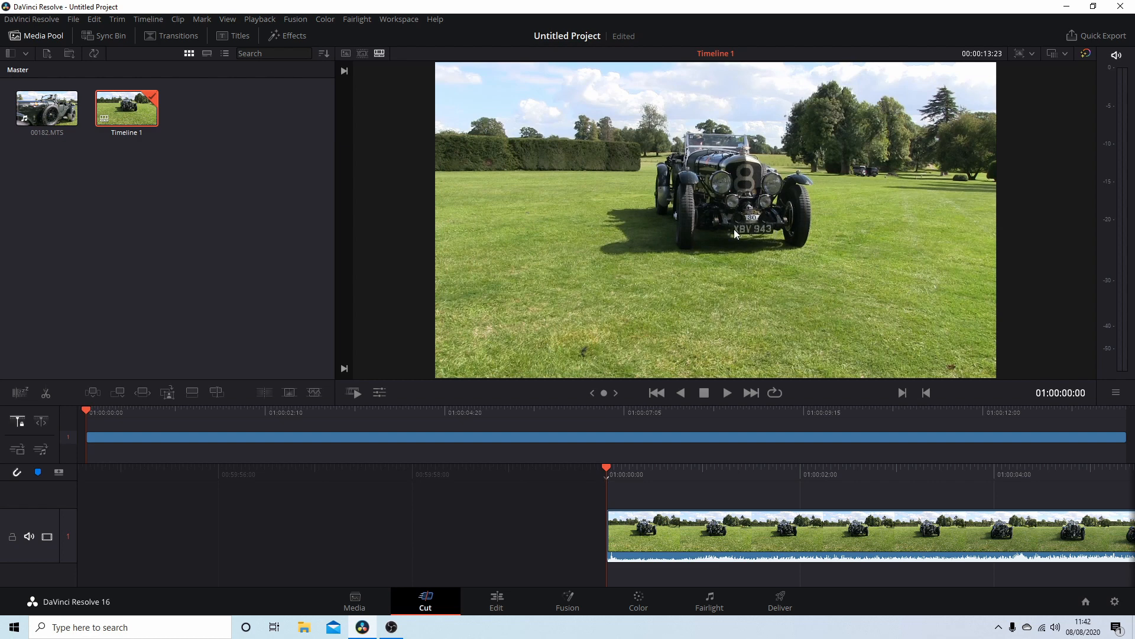
pyautogui.moveTo(525, 349)
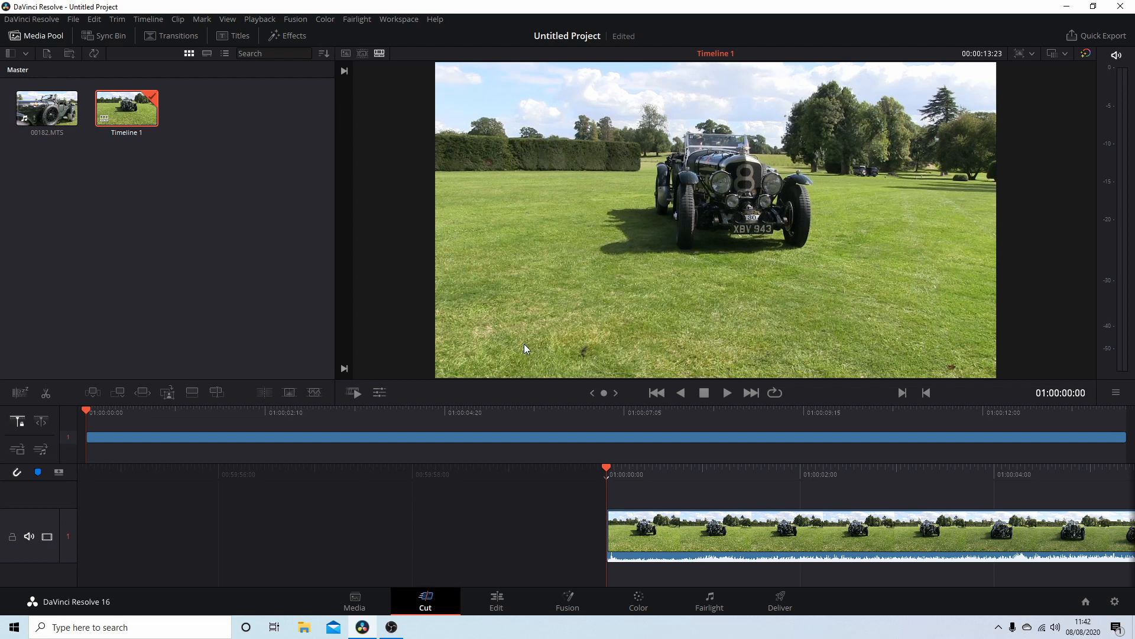
pyautogui.moveTo(719, 173)
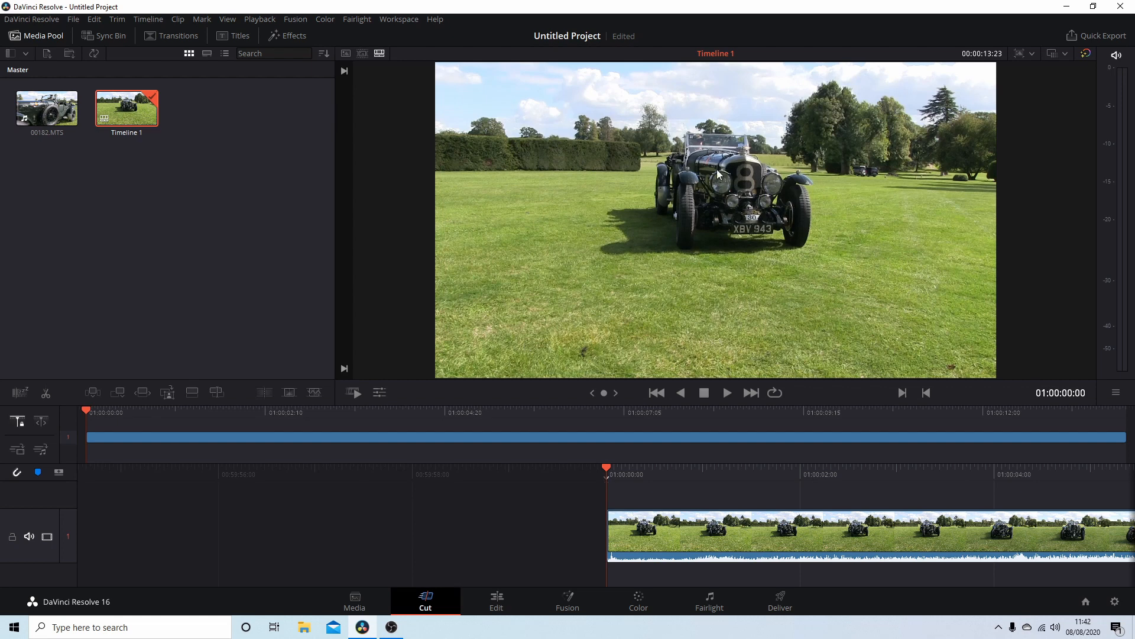
pyautogui.moveTo(647, 601)
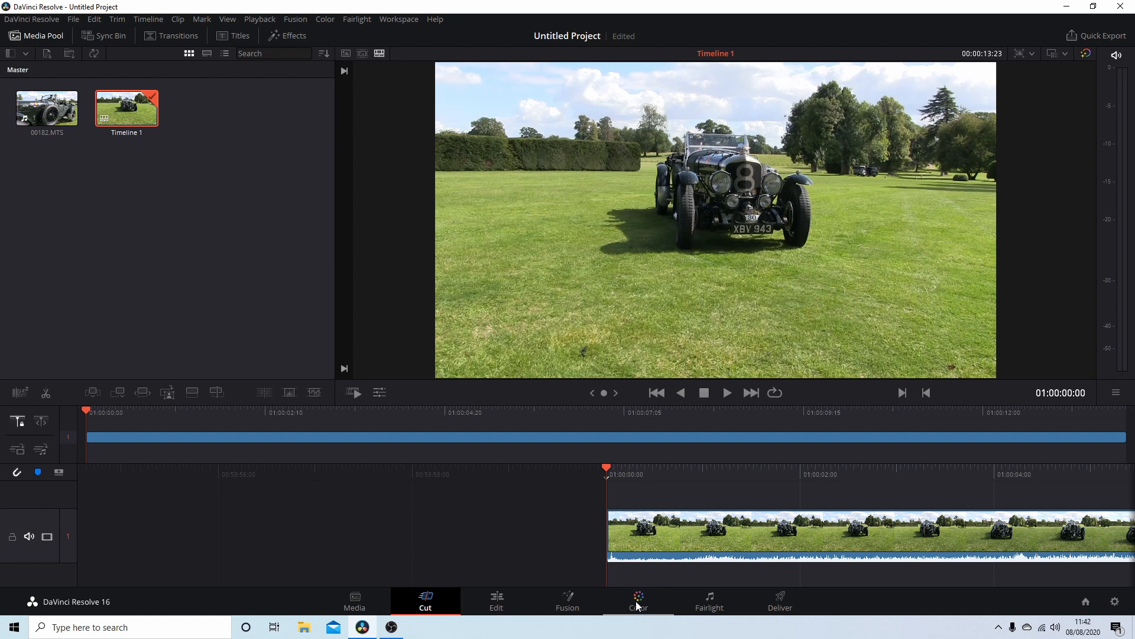
# Switch to the Color page and show the Window palette for the car clip.
pyautogui.click(637, 599)
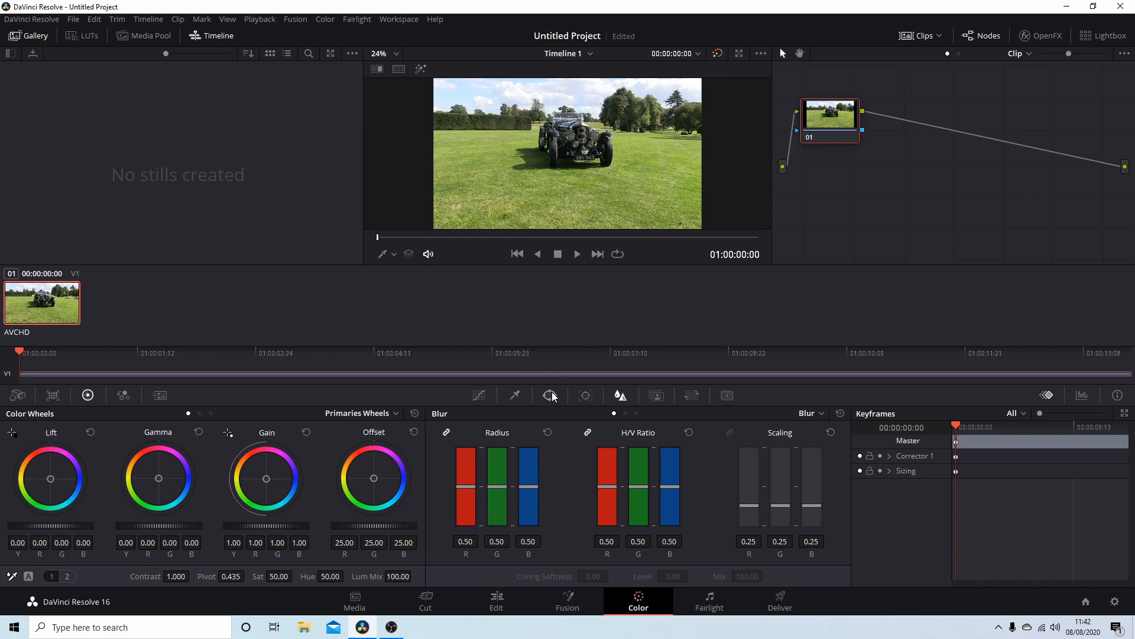
pyautogui.moveTo(550, 395)
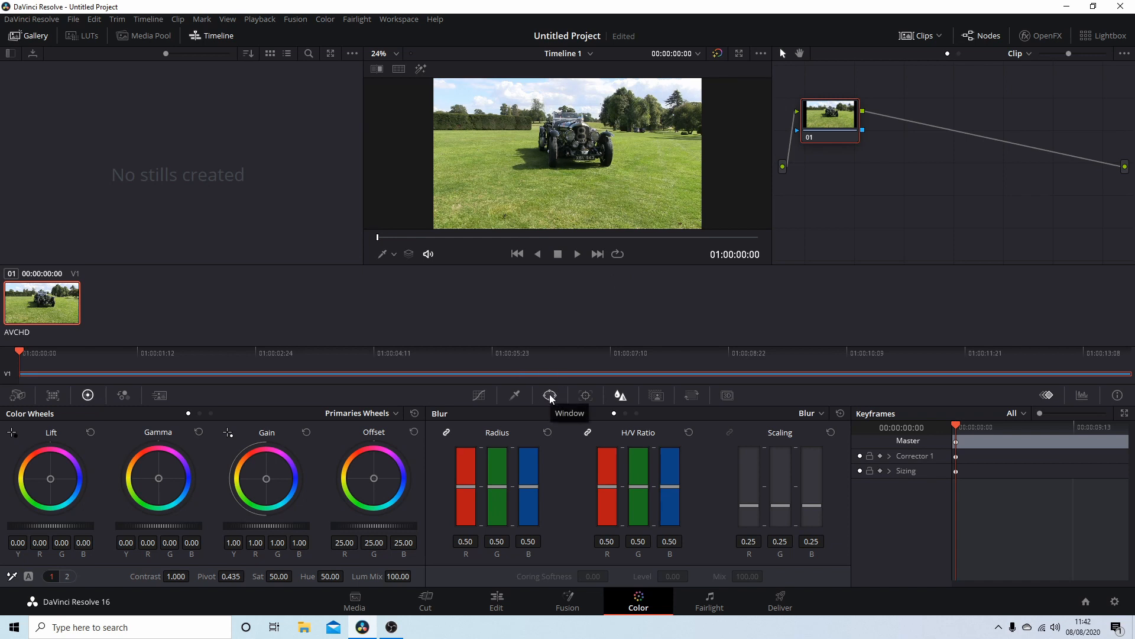
pyautogui.click(550, 395)
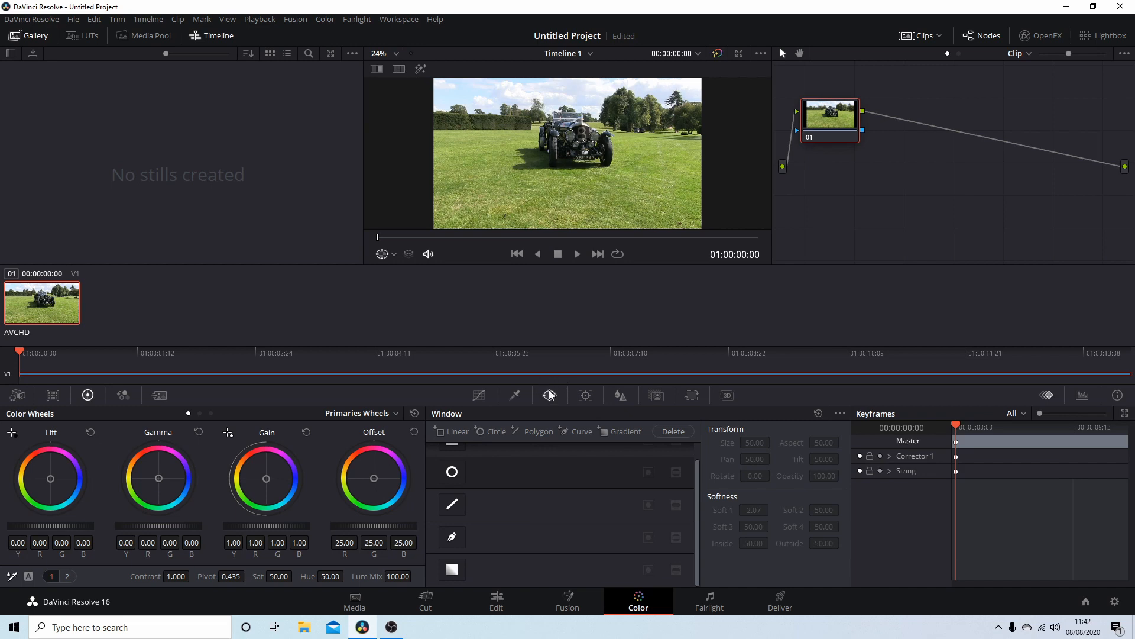
pyautogui.moveTo(586, 395)
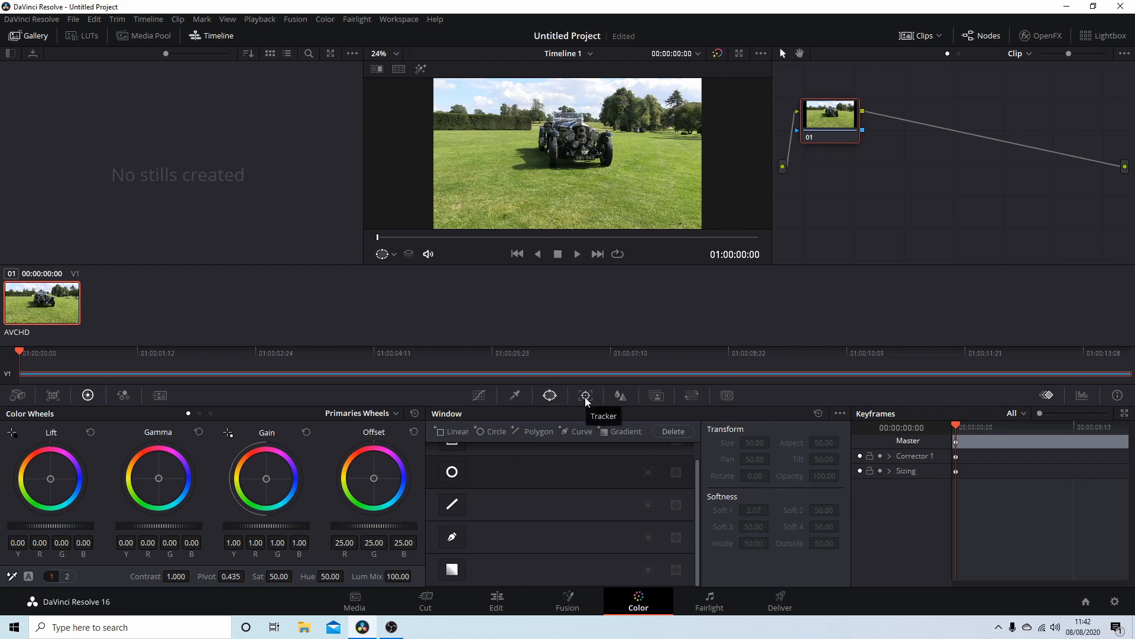
pyautogui.moveTo(514, 395)
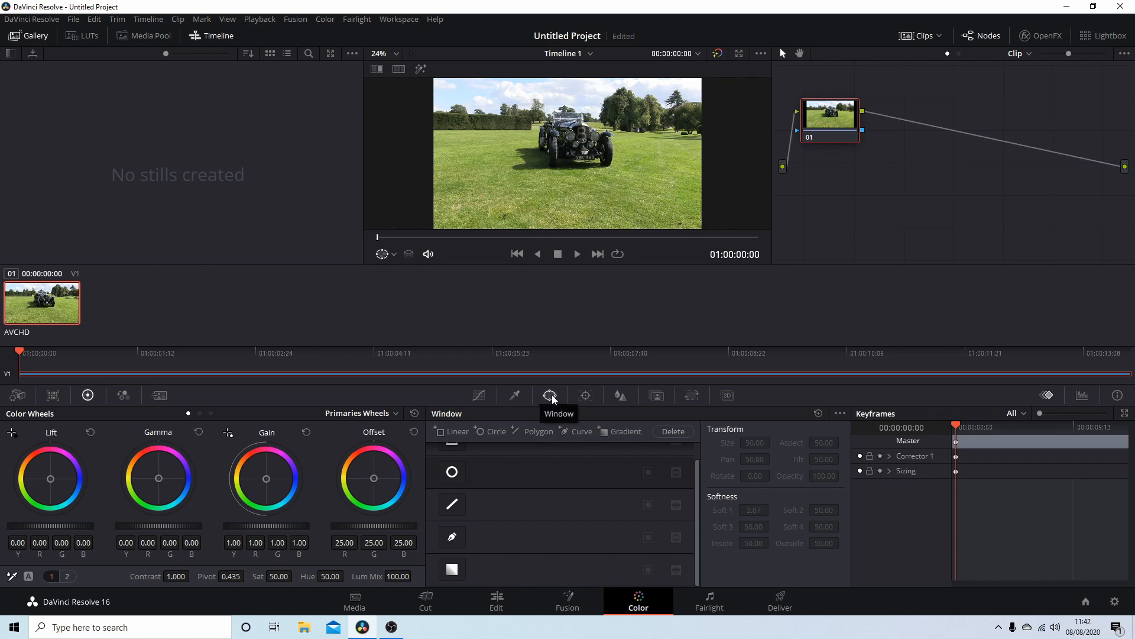
pyautogui.moveTo(548, 404)
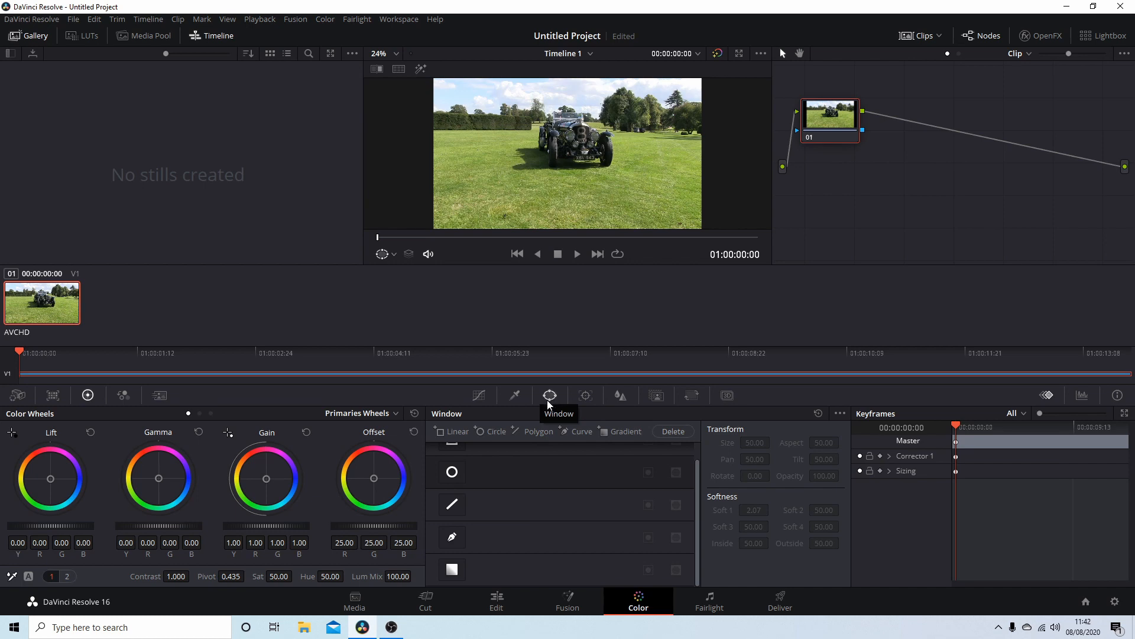
pyautogui.moveTo(657, 485)
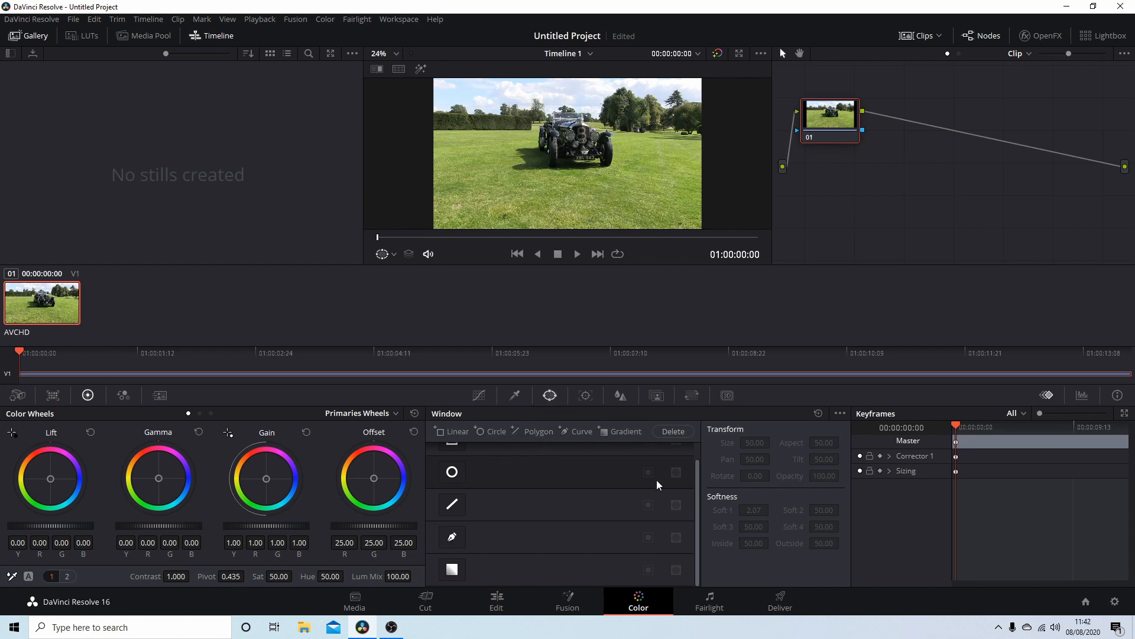
pyautogui.moveTo(504, 561)
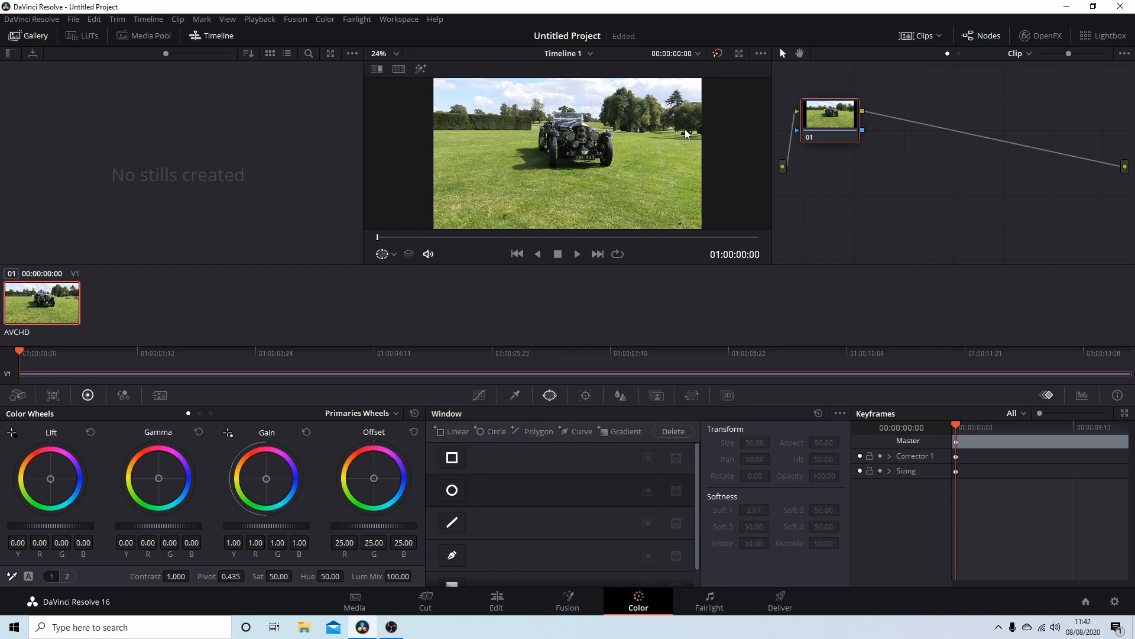
pyautogui.moveTo(540, 492)
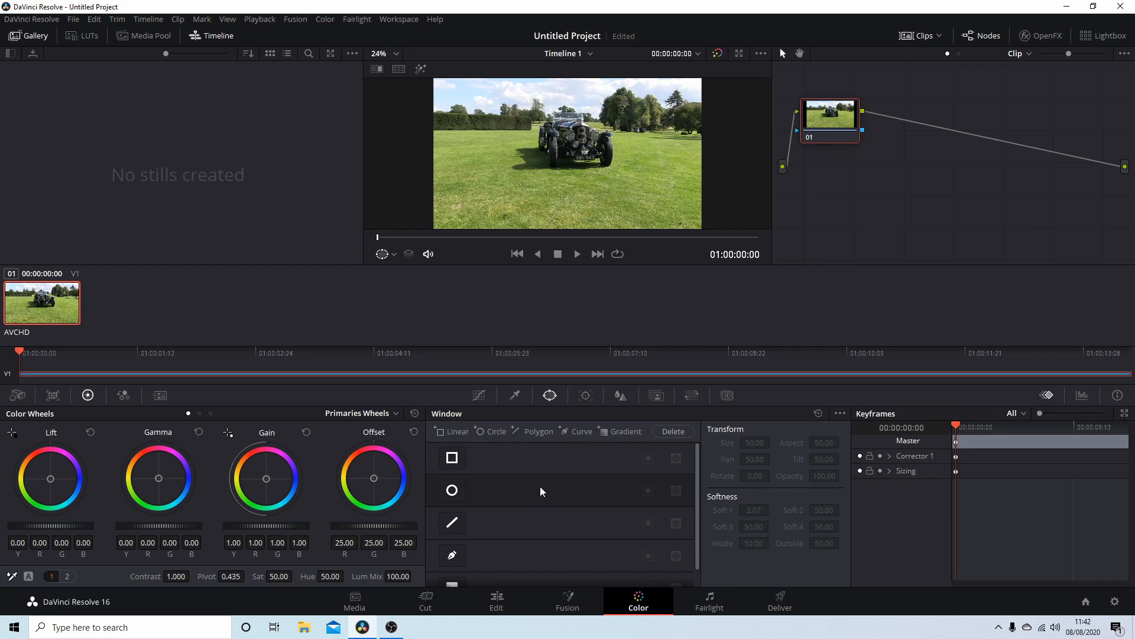
pyautogui.scroll(-3)
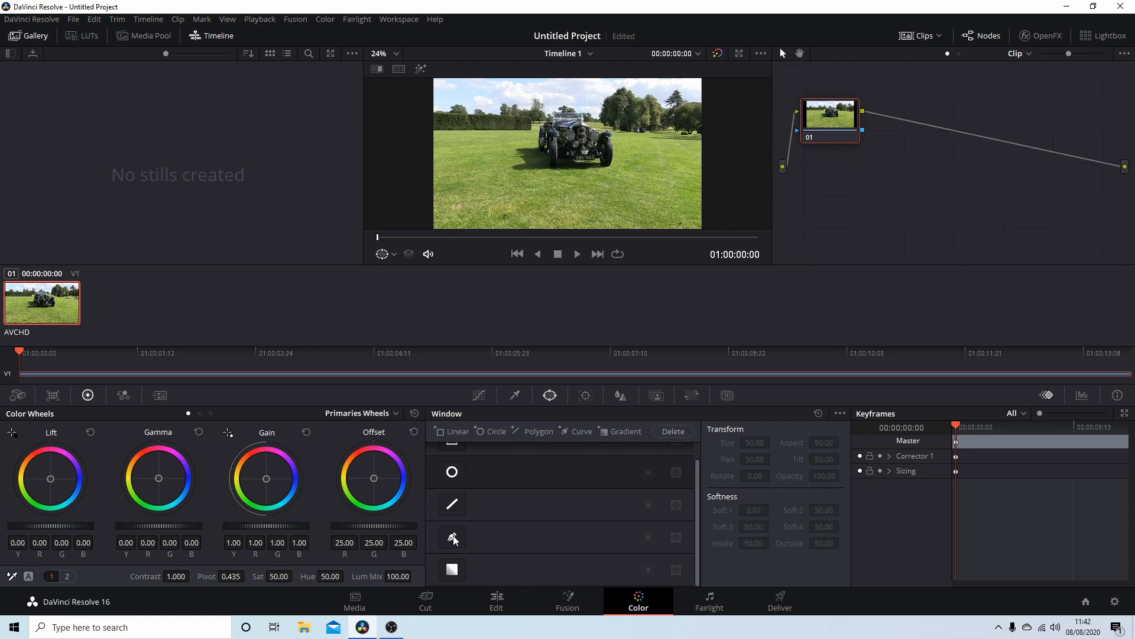
# Enable a freehand curve window on the clip's corrector node.
pyautogui.click(451, 537)
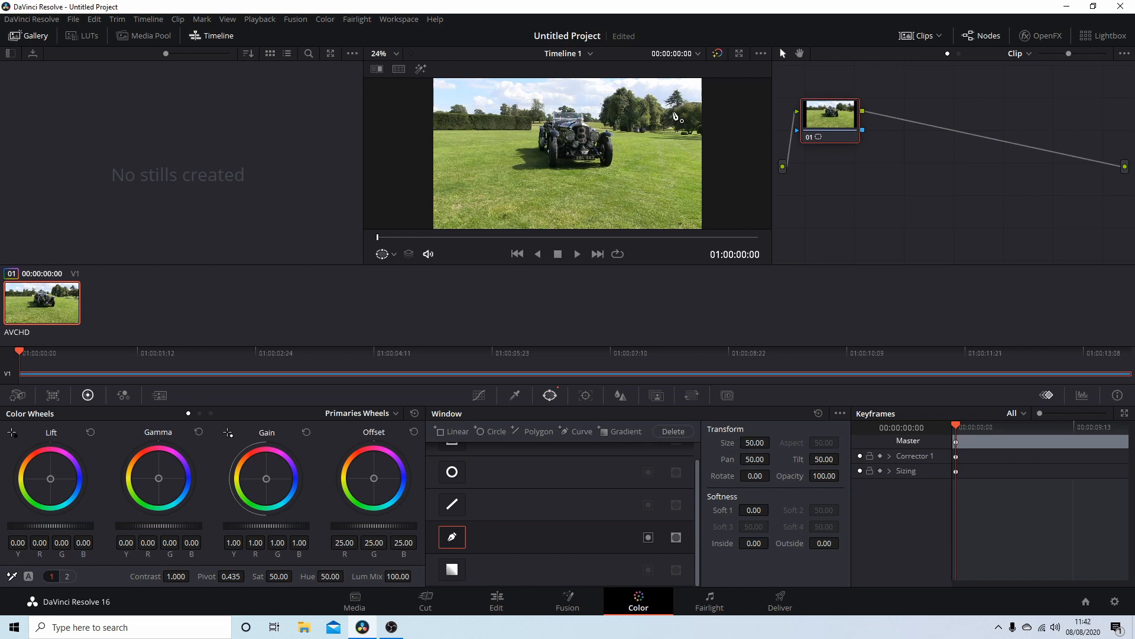
pyautogui.moveTo(592, 189)
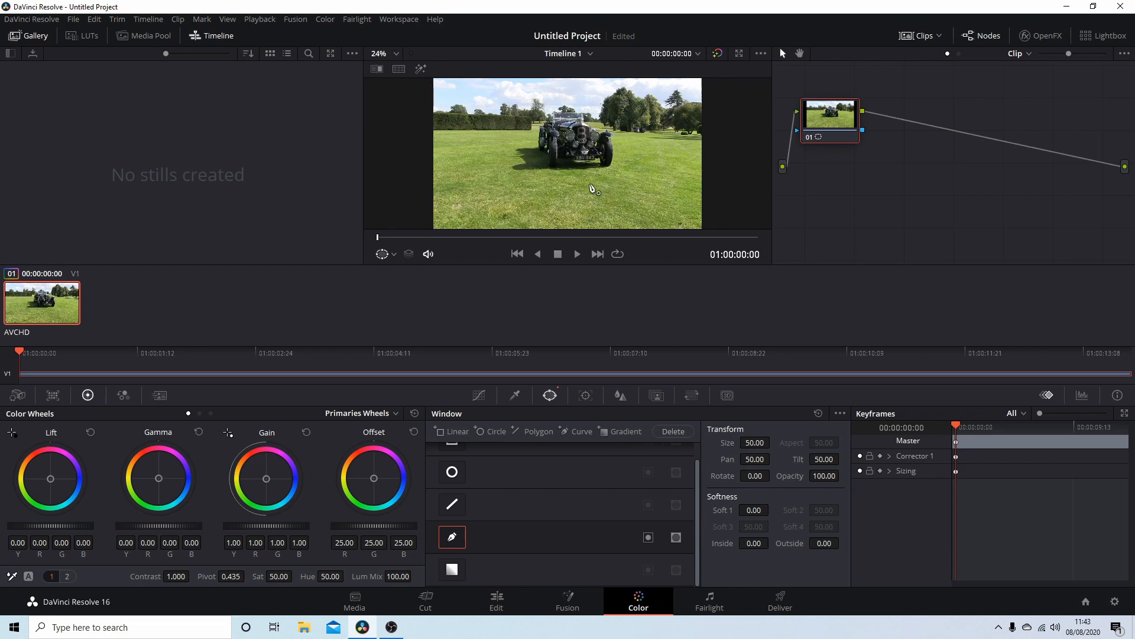
pyautogui.moveTo(549, 177)
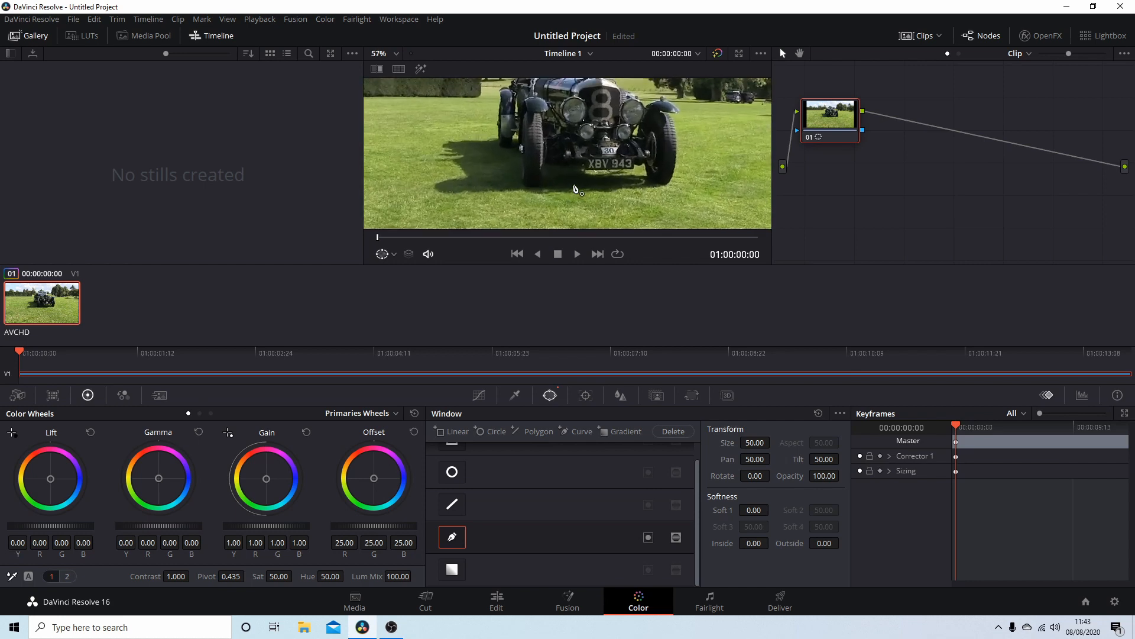
# Zoom the viewer onto the XBV 943 plate and close a curve window around it.
pyautogui.click(393, 53)
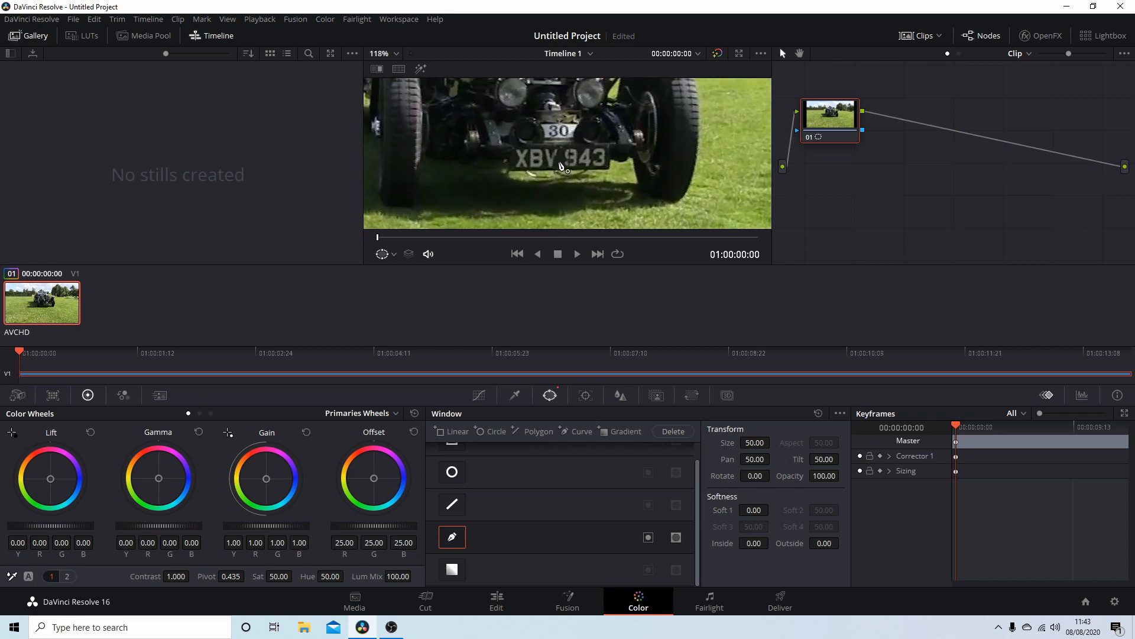
pyautogui.moveTo(518, 157)
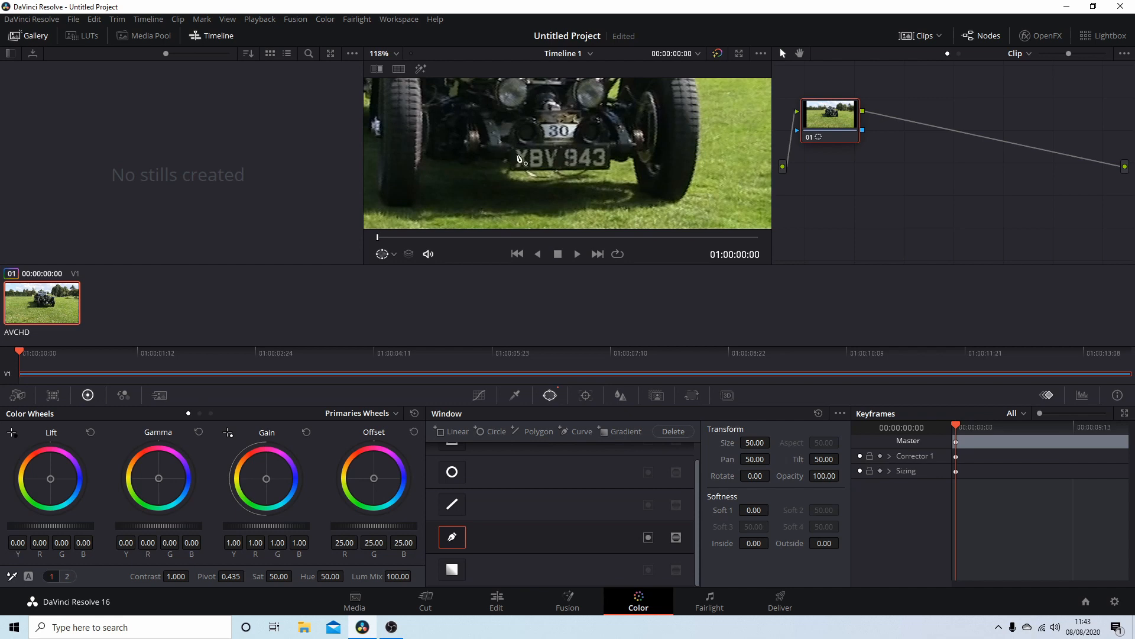
pyautogui.moveTo(511, 153)
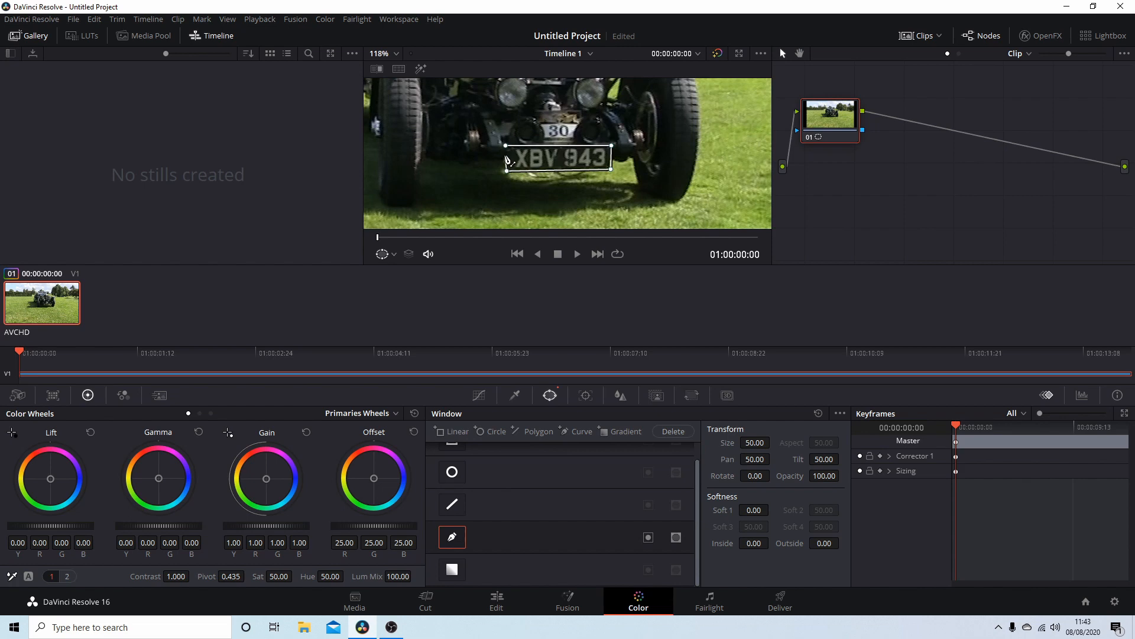
pyautogui.moveTo(509, 160)
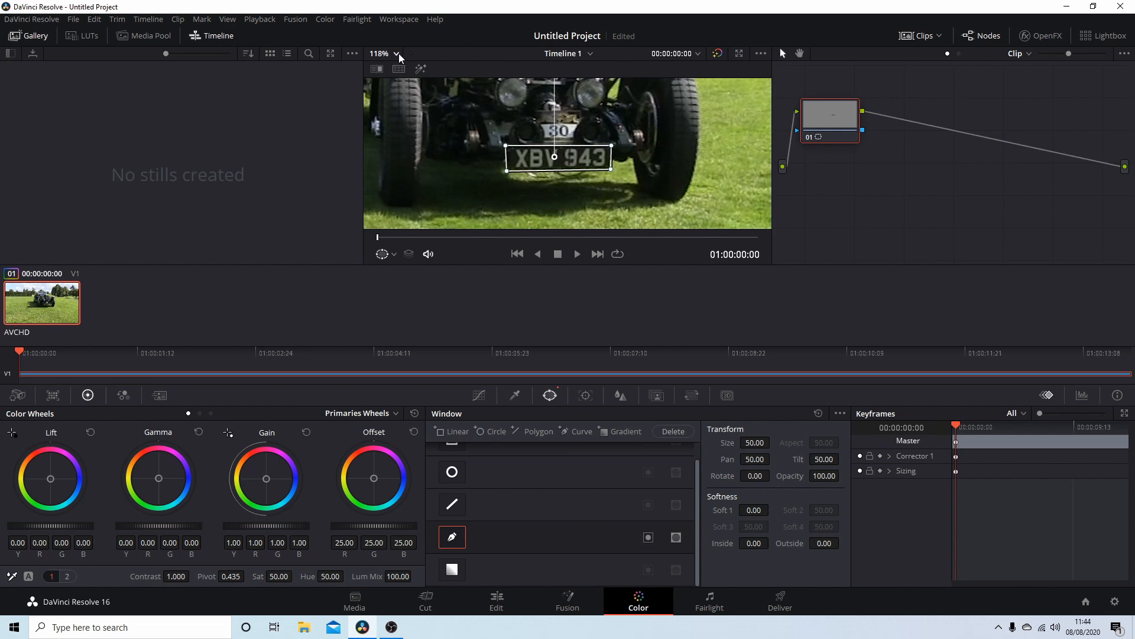
# Set the viewer zoom to Fit so the whole car frame shows with the plate outline.
pyautogui.click(385, 53)
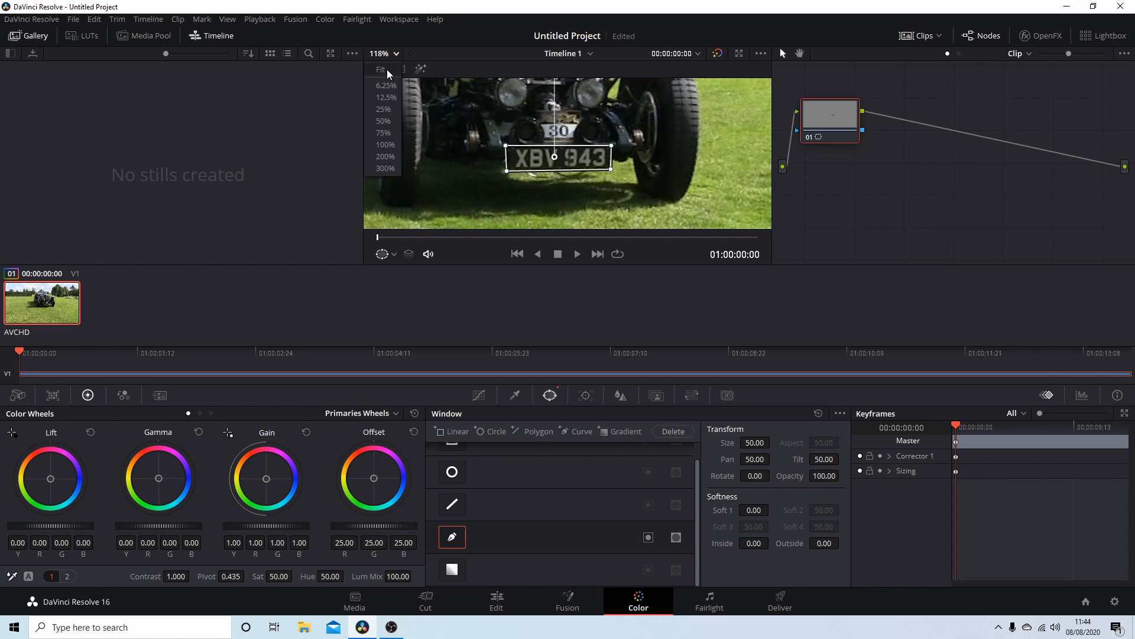
pyautogui.click(382, 109)
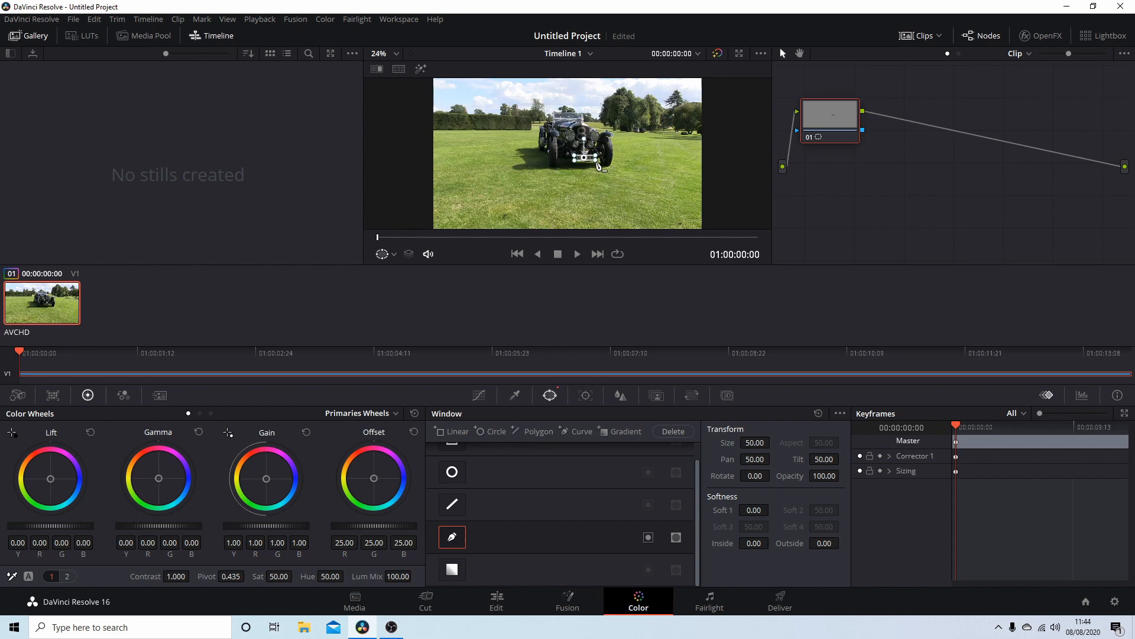
pyautogui.moveTo(585, 395)
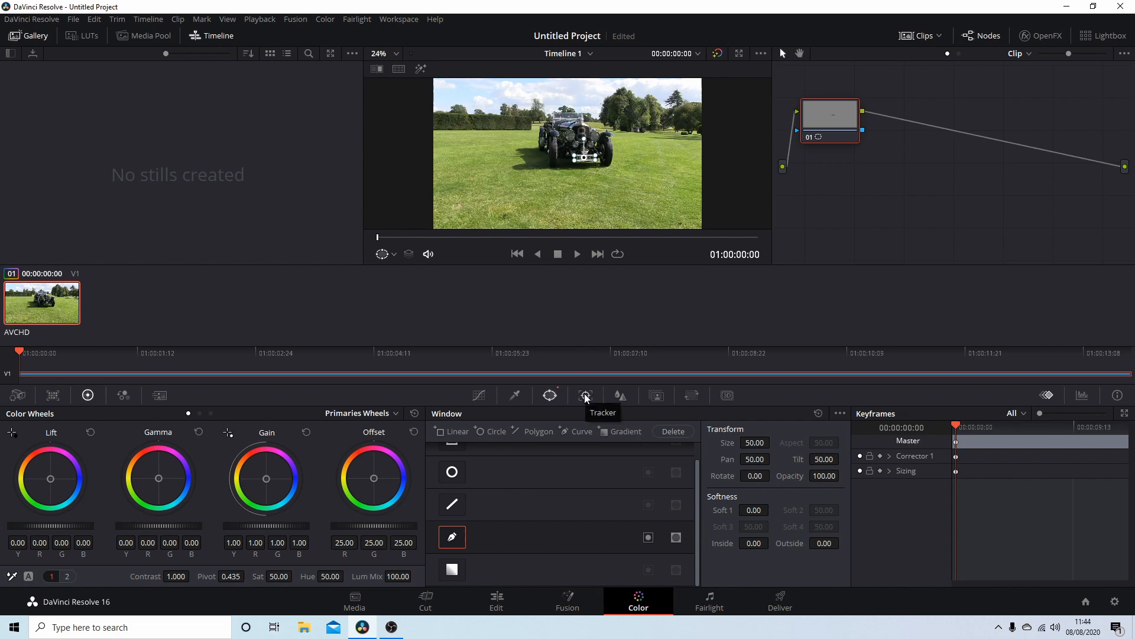
# Track the plate window forward through the clip, then return to its first frame.
pyautogui.click(586, 395)
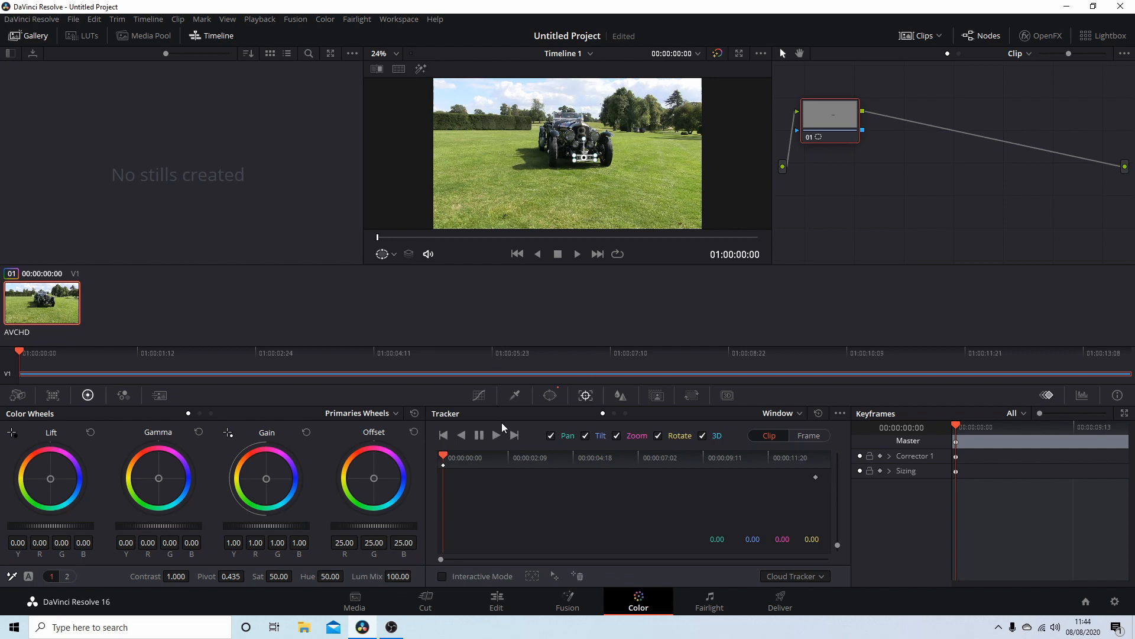
pyautogui.moveTo(495, 434)
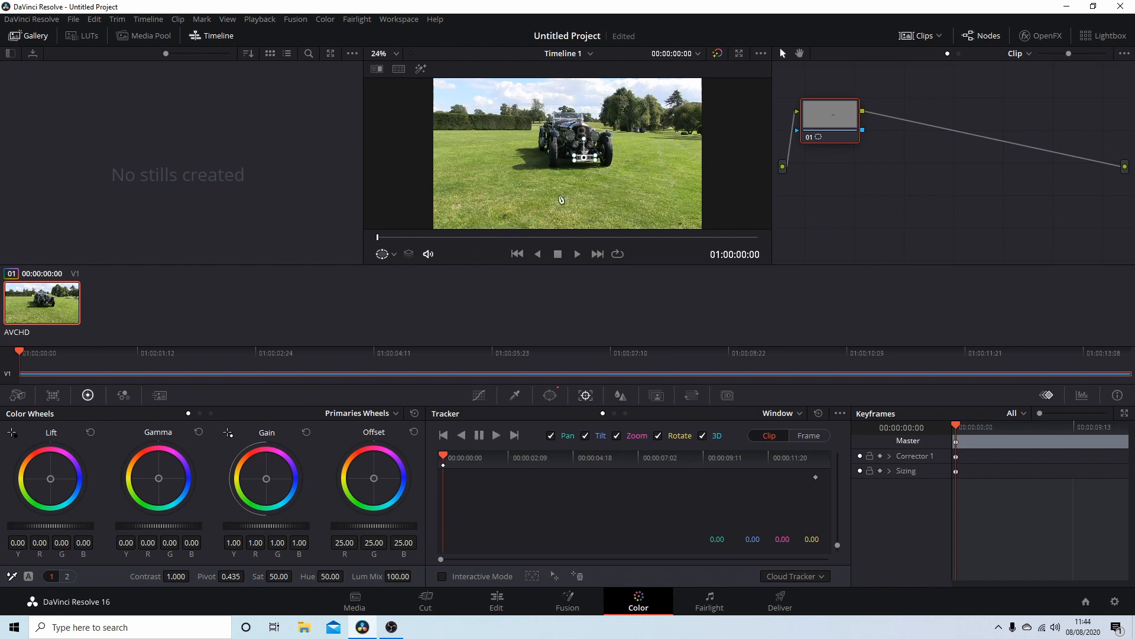
pyautogui.moveTo(498, 227)
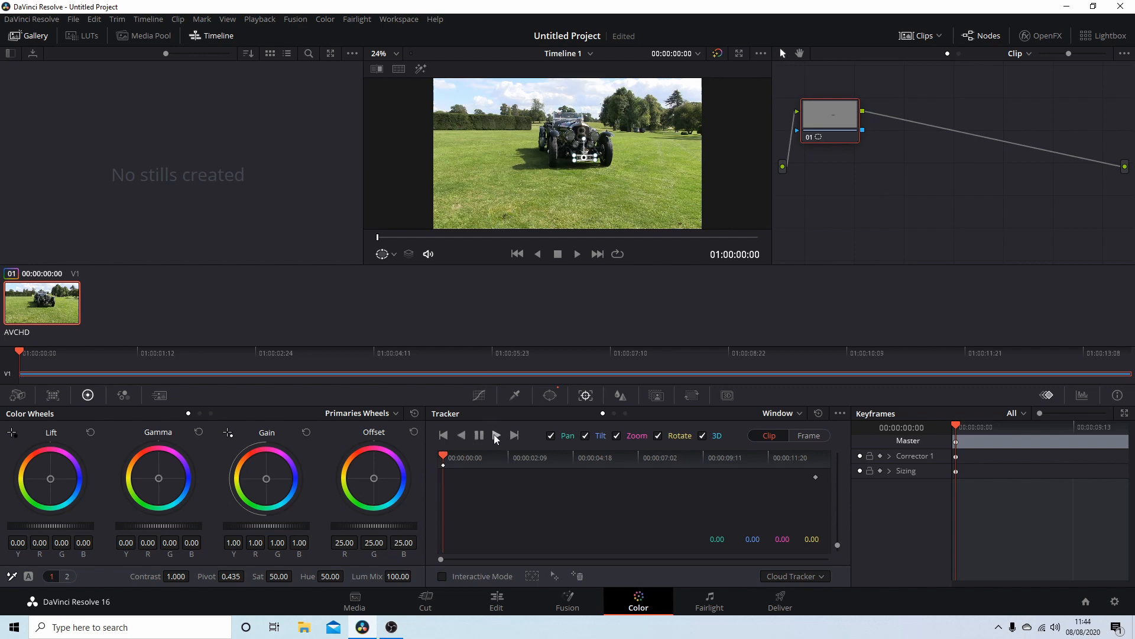
pyautogui.moveTo(495, 434)
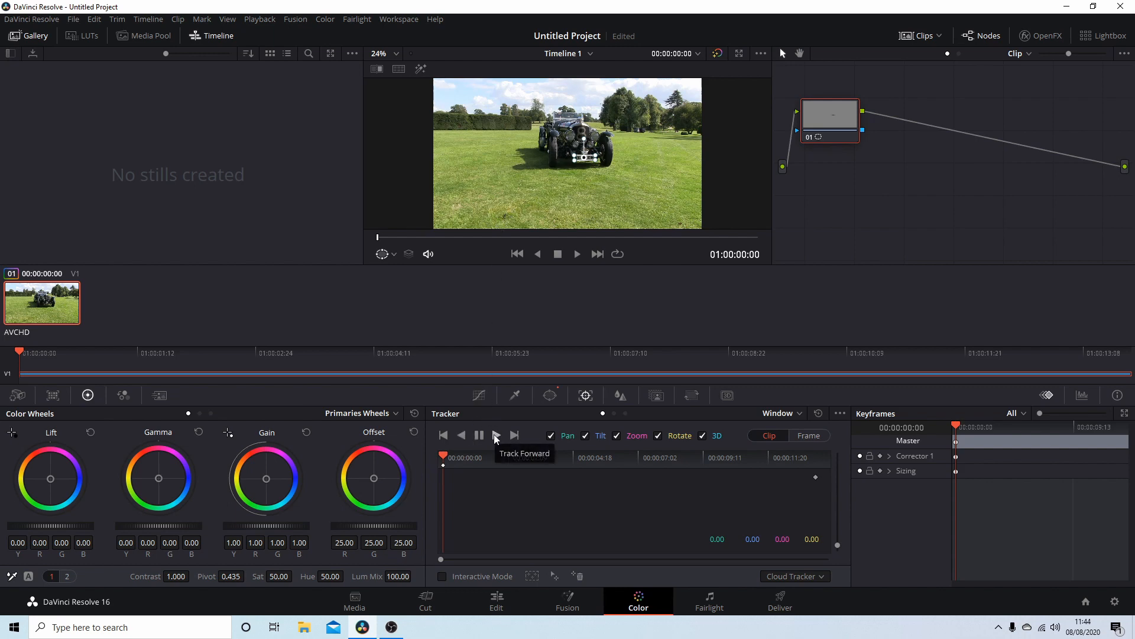
pyautogui.click(496, 434)
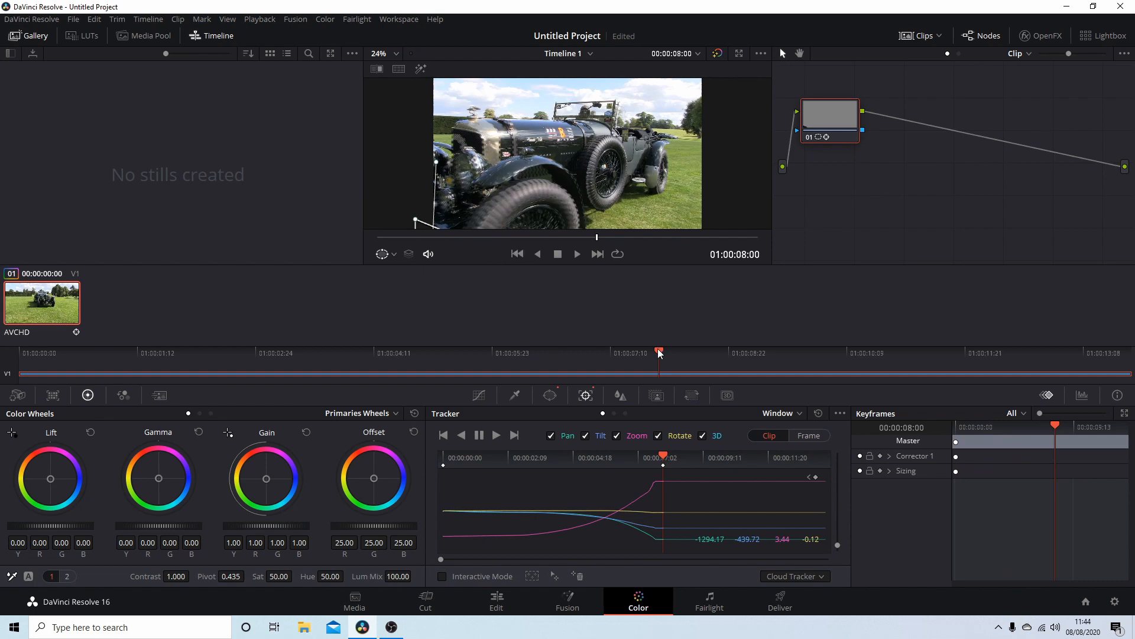
pyautogui.click(517, 253)
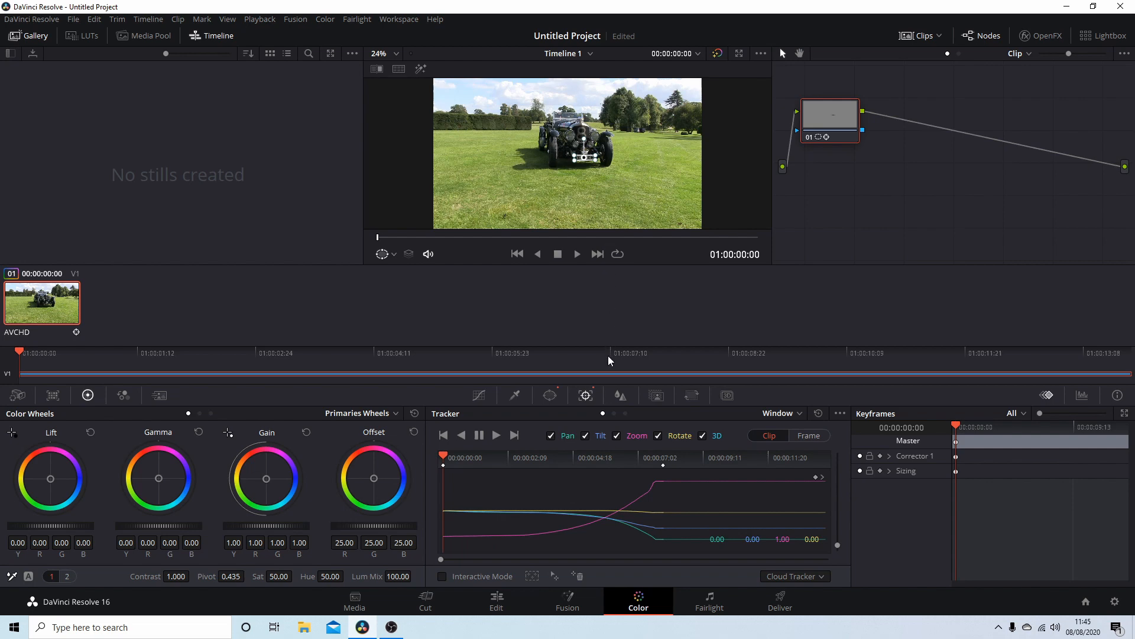
pyautogui.moveTo(621, 397)
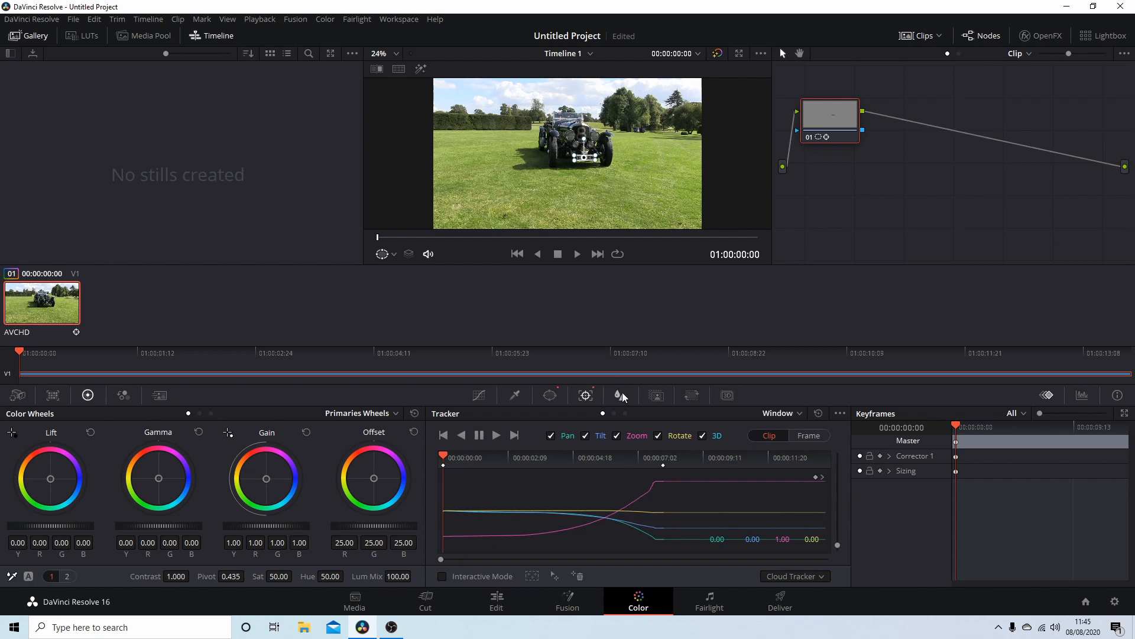
pyautogui.moveTo(621, 396)
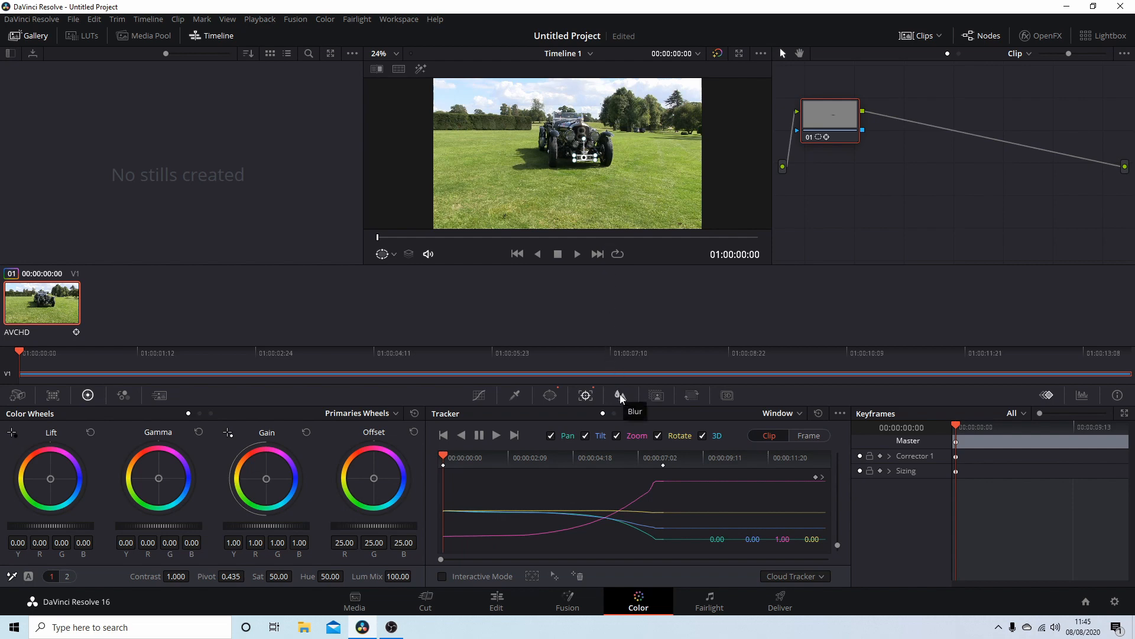
# Blur the tracked plate window, raising the blur radius to 1.77.
pyautogui.click(621, 395)
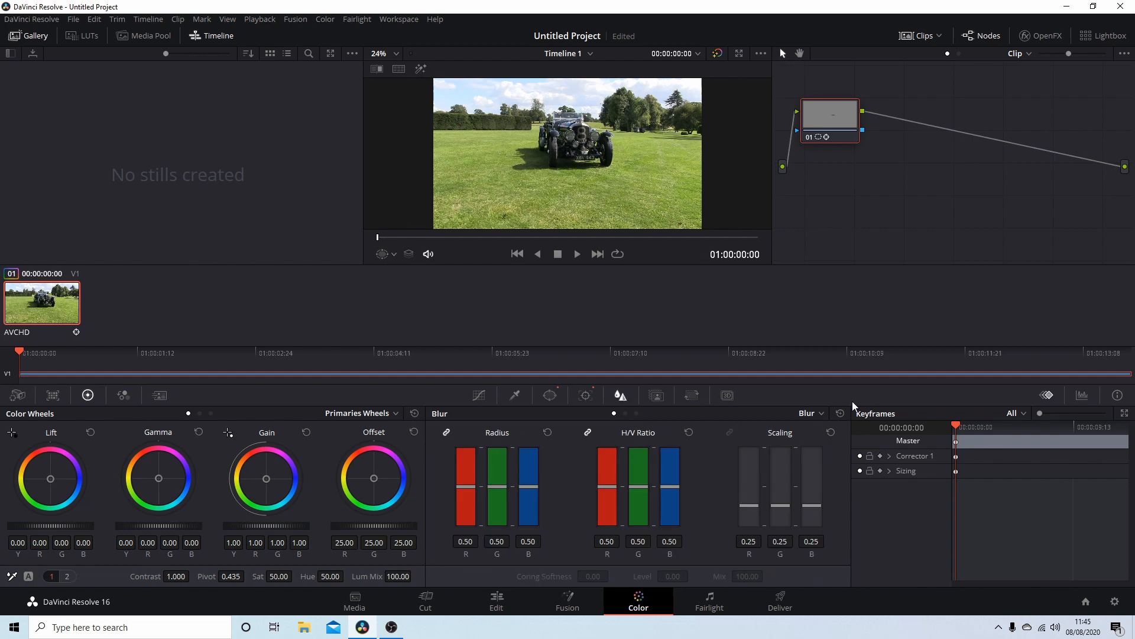
pyautogui.click(811, 413)
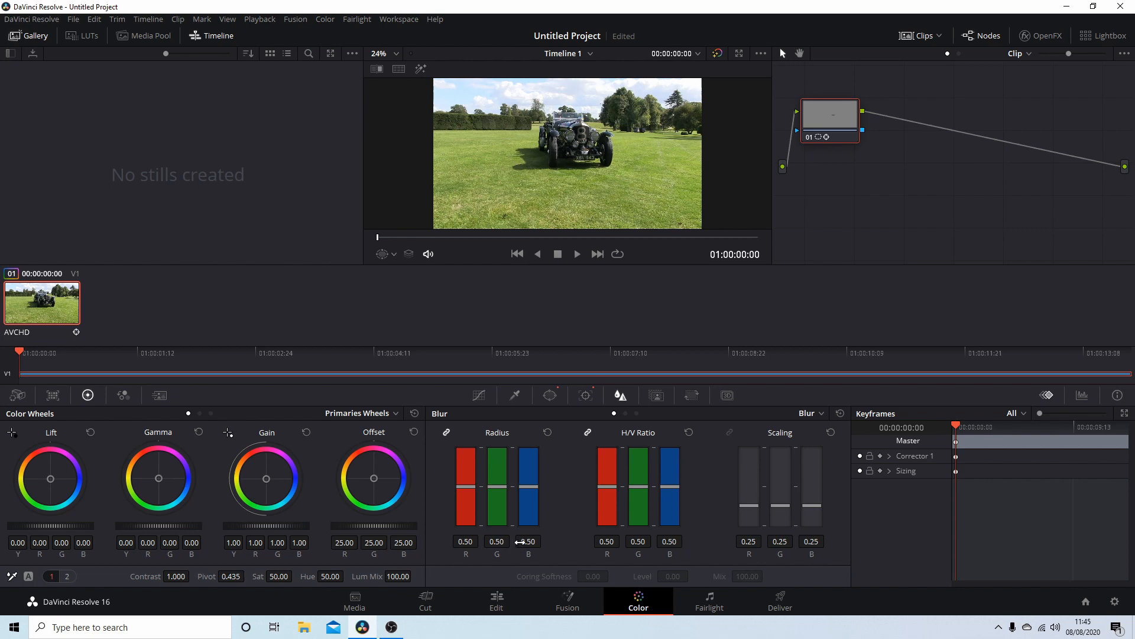
pyautogui.moveTo(512, 544)
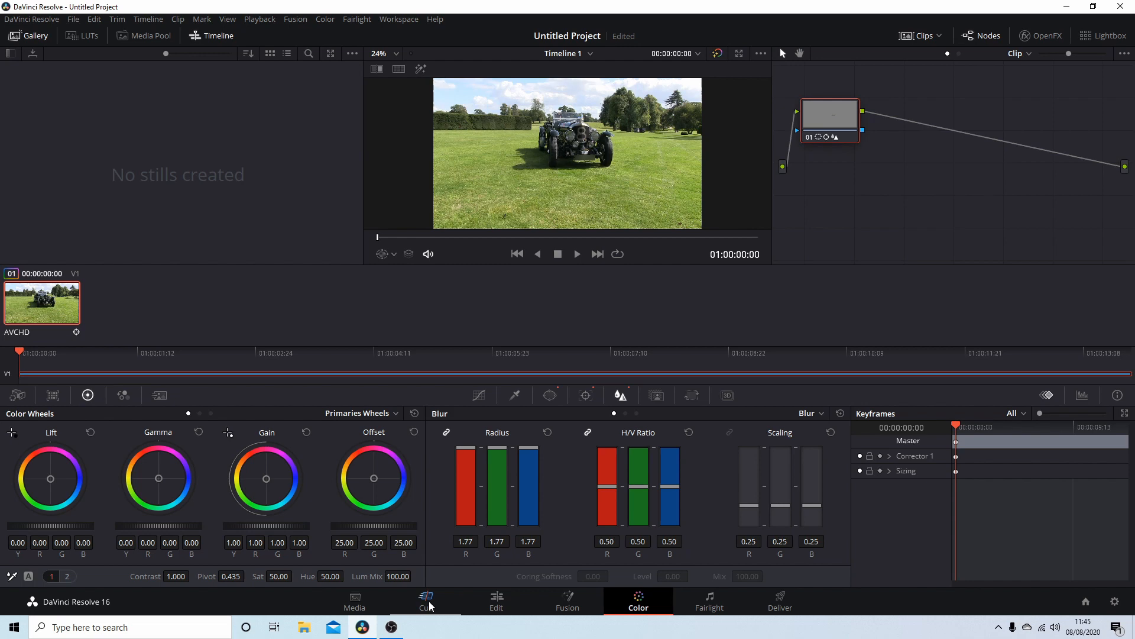
# Play the blurred car clip through on the Cut page and return to its first frame.
pyautogui.click(425, 600)
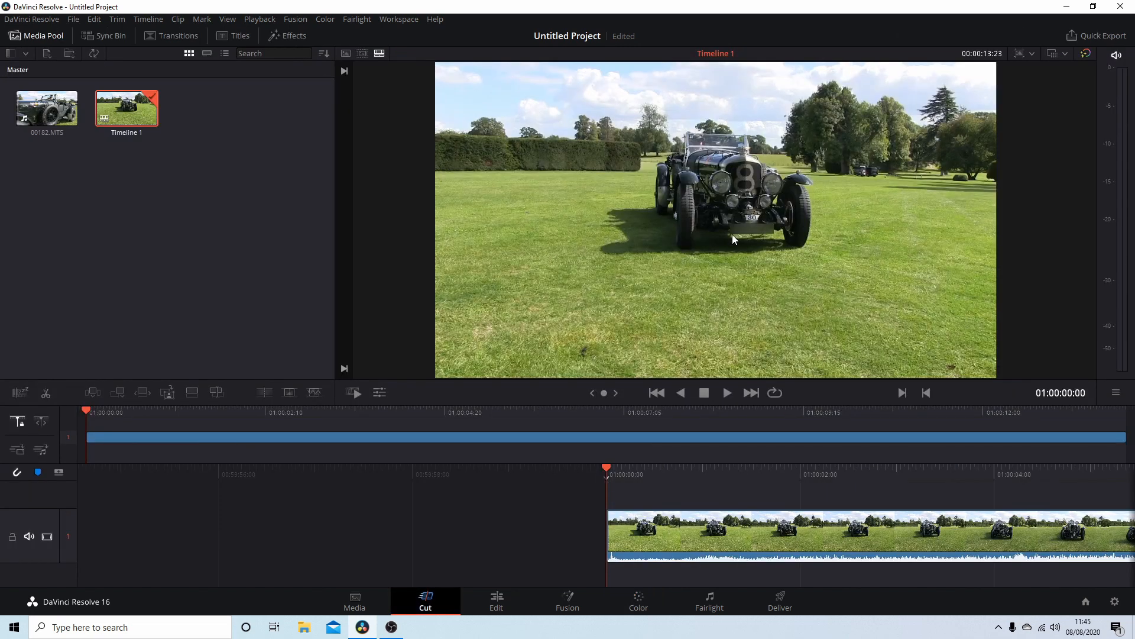
pyautogui.moveTo(684, 285)
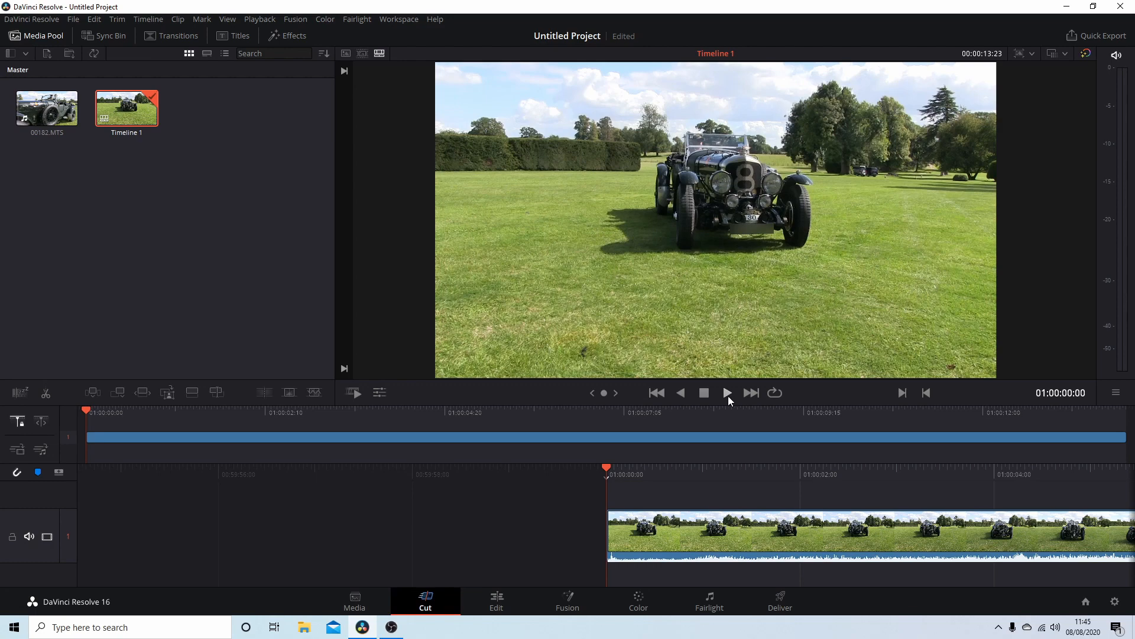
pyautogui.click(728, 393)
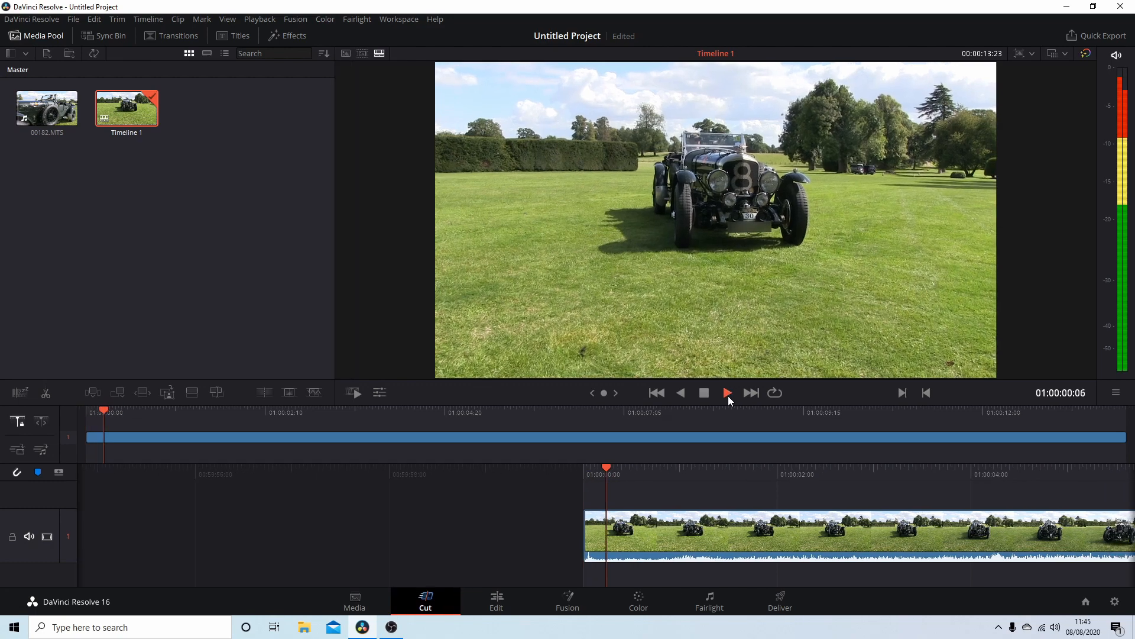
pyautogui.click(727, 392)
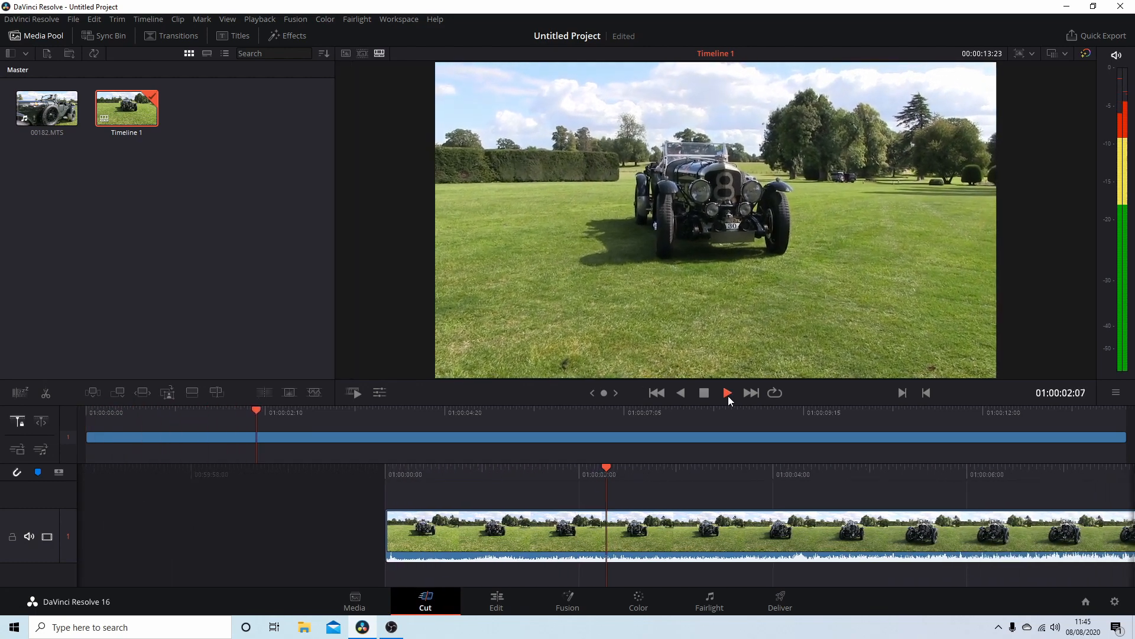
pyautogui.click(727, 392)
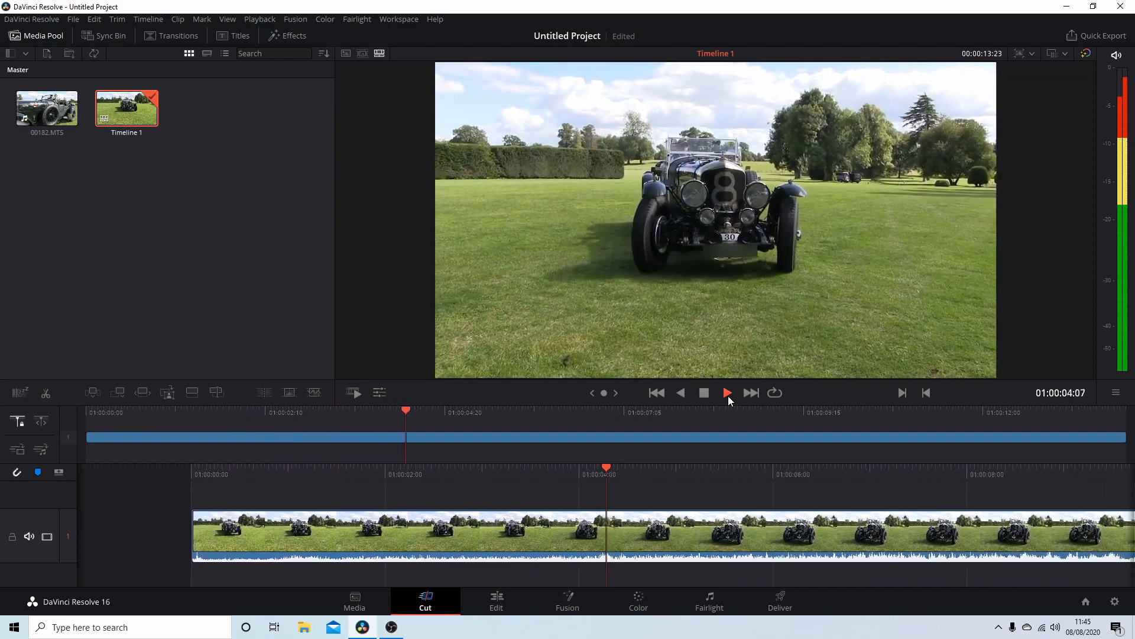
pyautogui.click(727, 393)
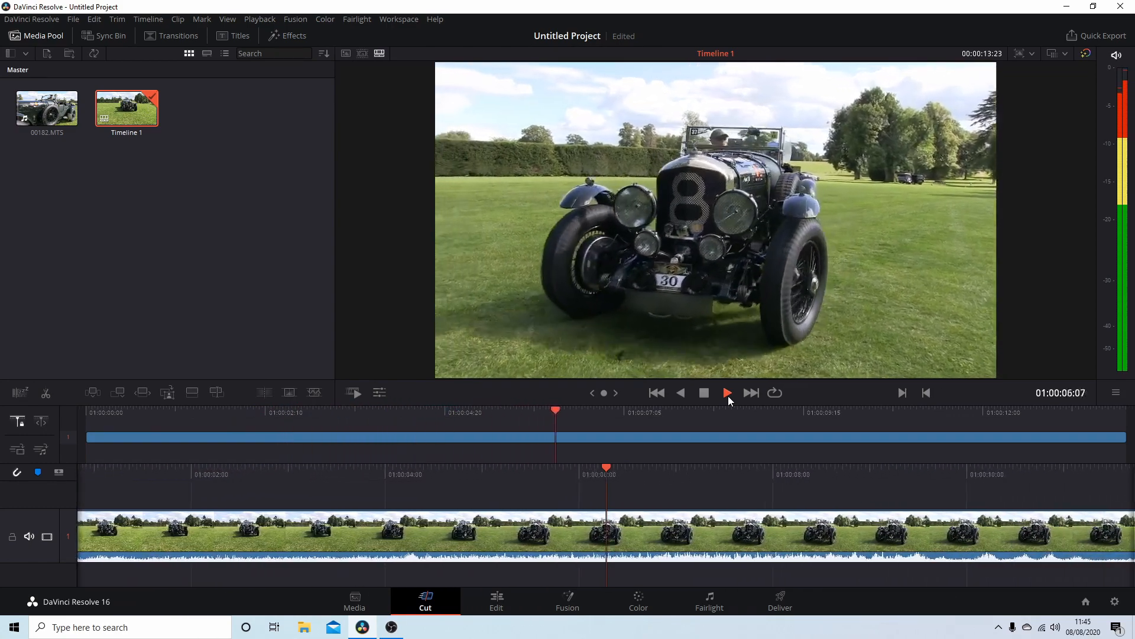
pyautogui.click(728, 392)
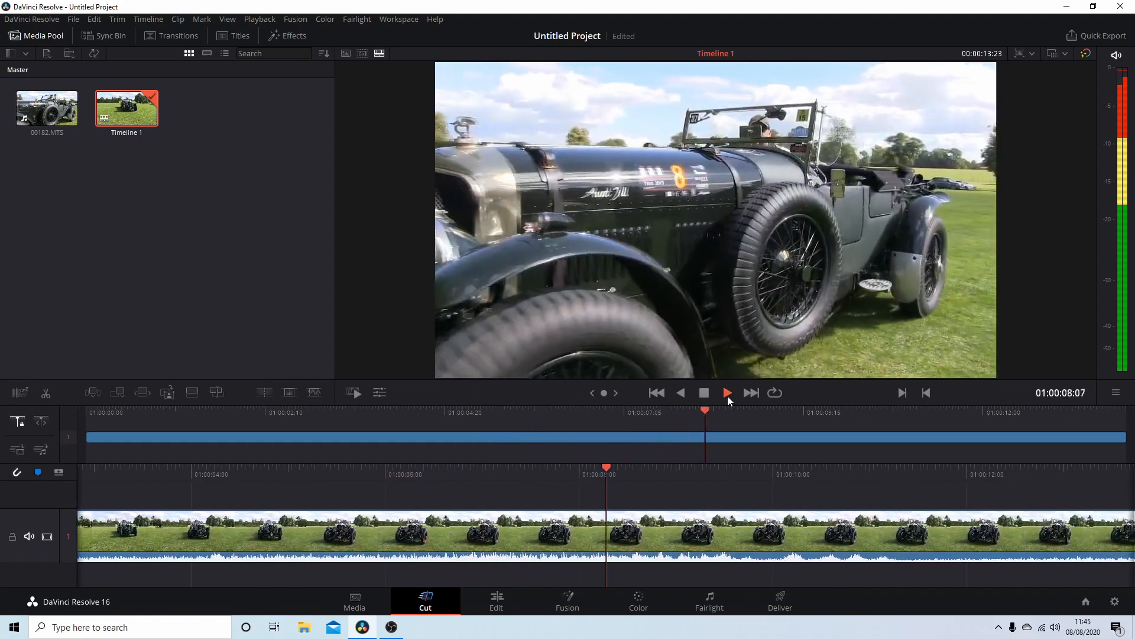
pyautogui.click(728, 392)
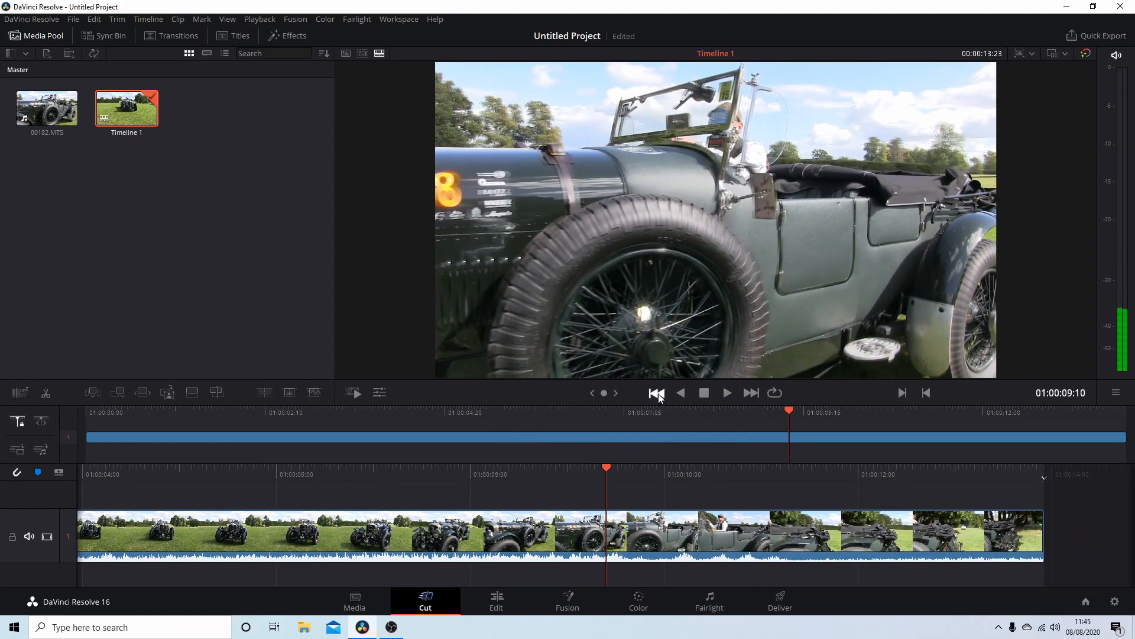
pyautogui.click(655, 392)
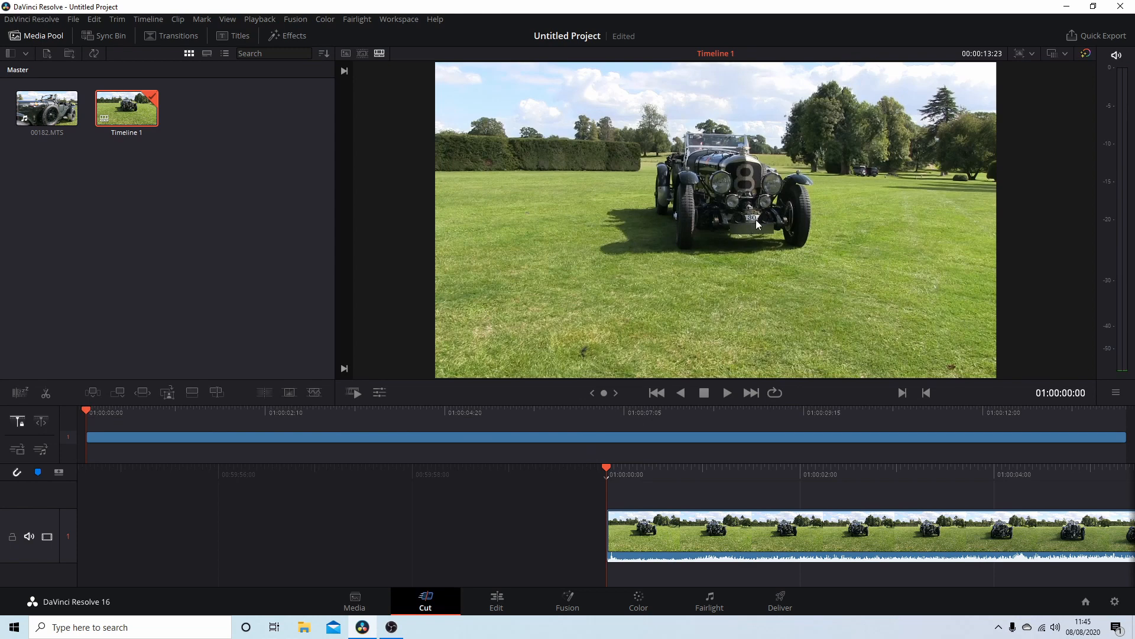
pyautogui.moveTo(759, 235)
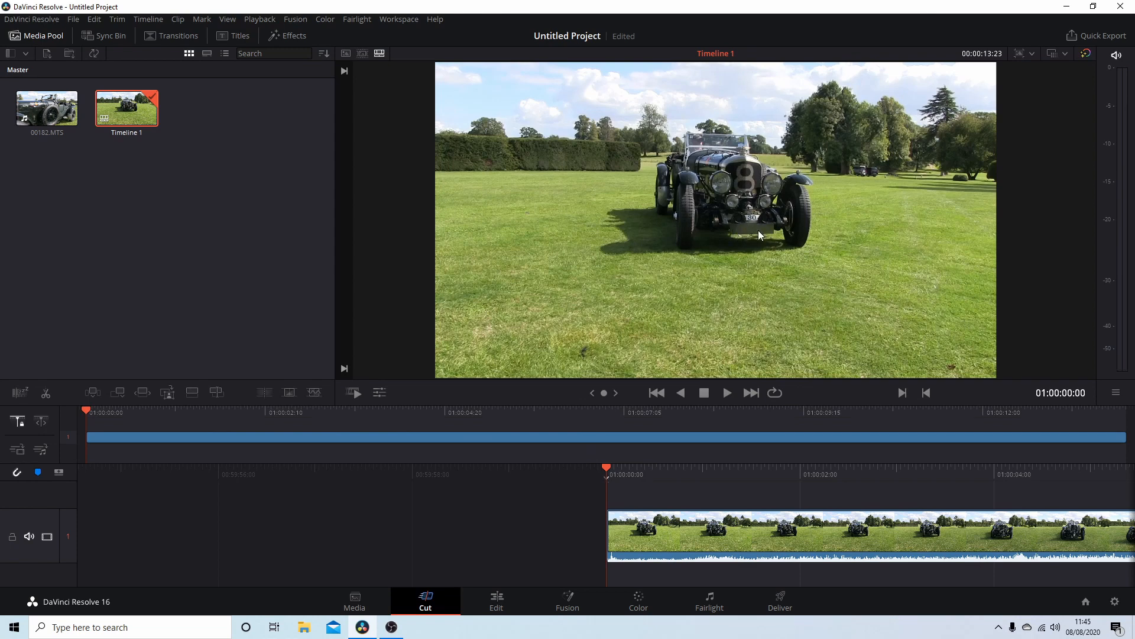
pyautogui.moveTo(676, 268)
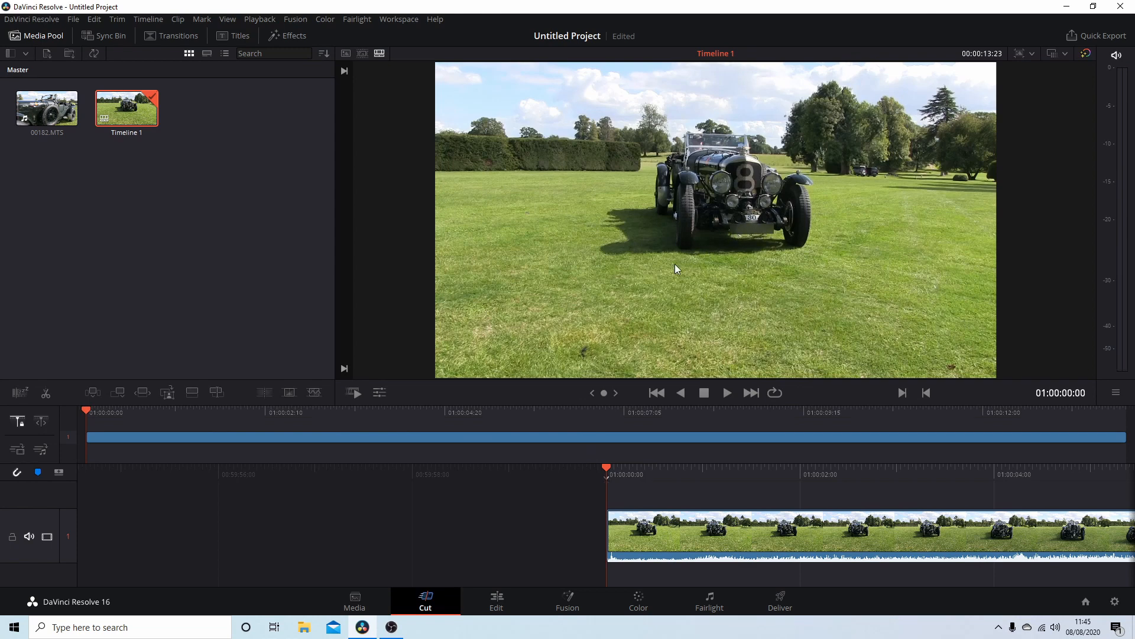
pyautogui.moveTo(479, 361)
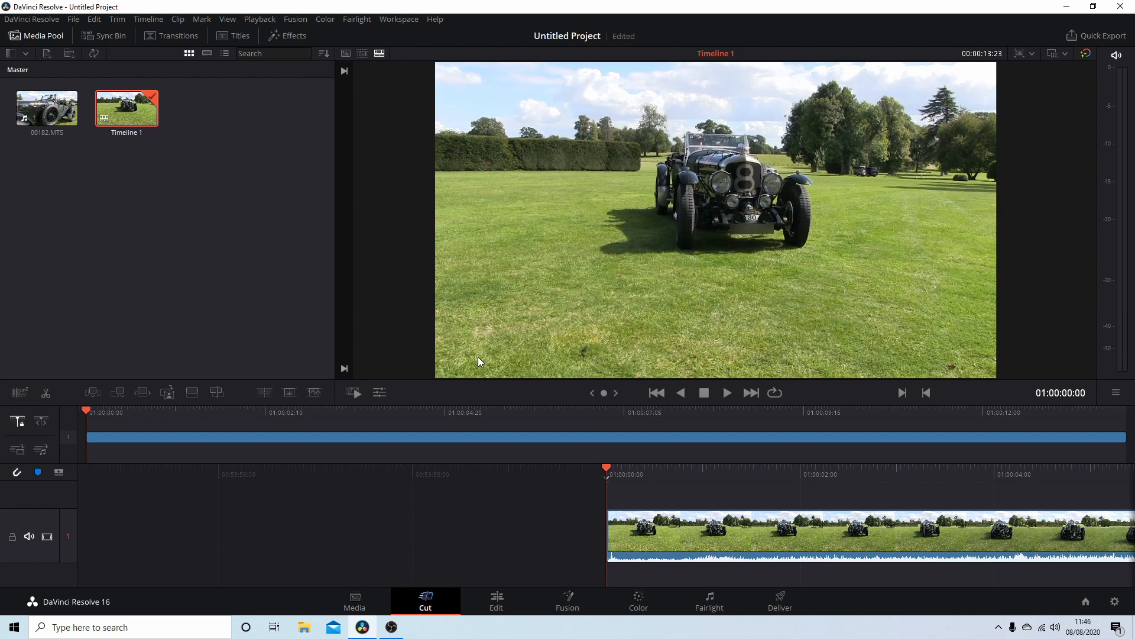
pyautogui.moveTo(740, 236)
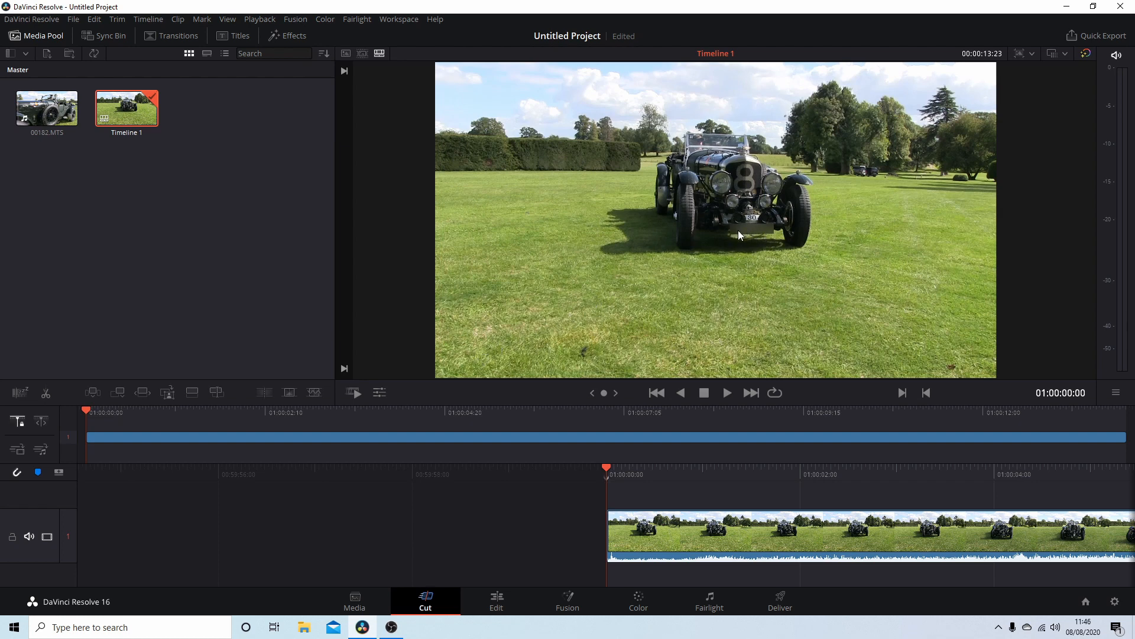
pyautogui.moveTo(761, 237)
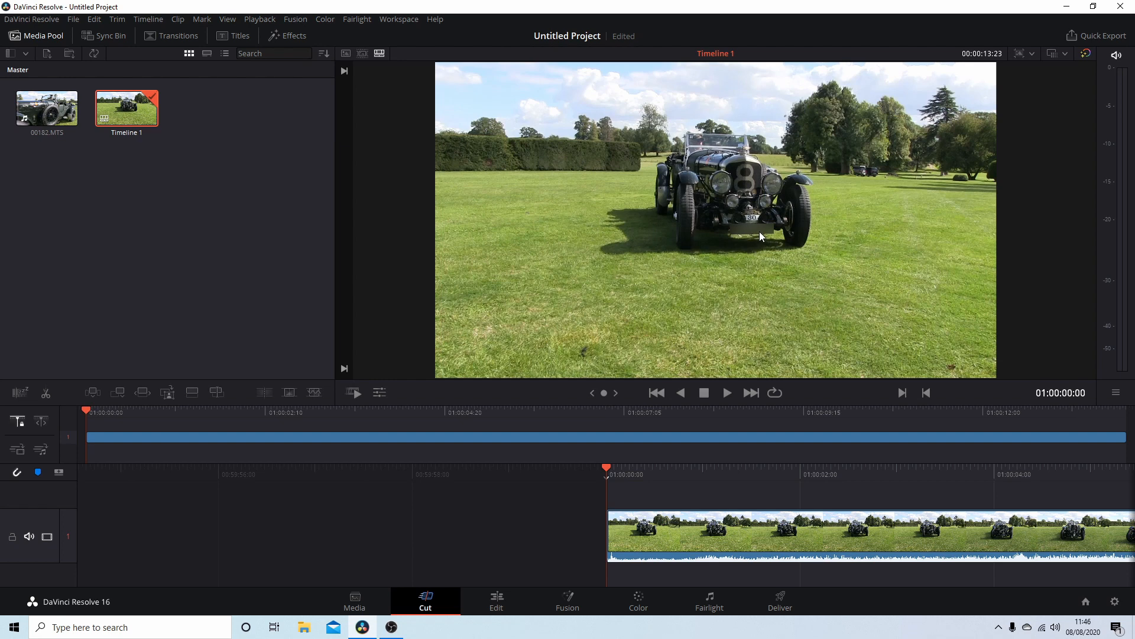
pyautogui.moveTo(757, 233)
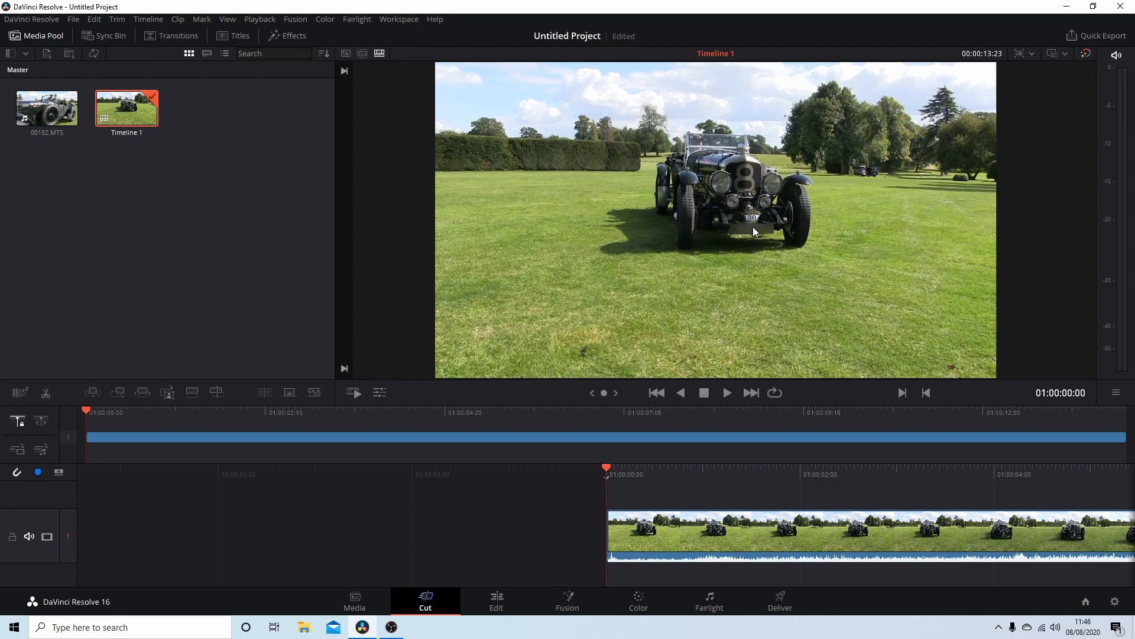
pyautogui.moveTo(823, 199)
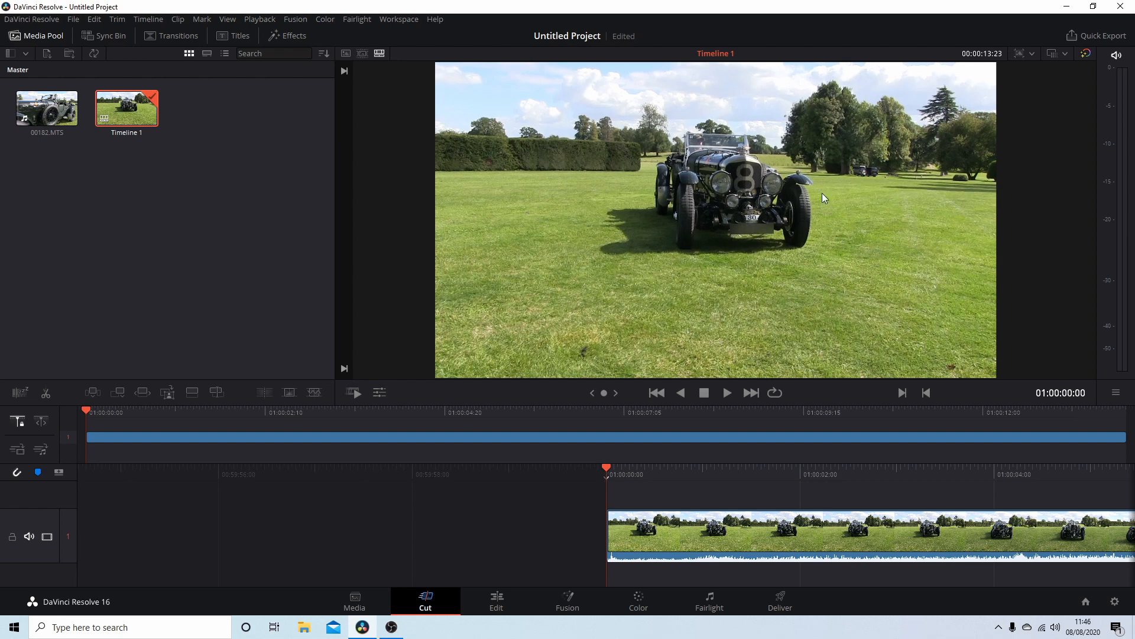
pyautogui.moveTo(686, 267)
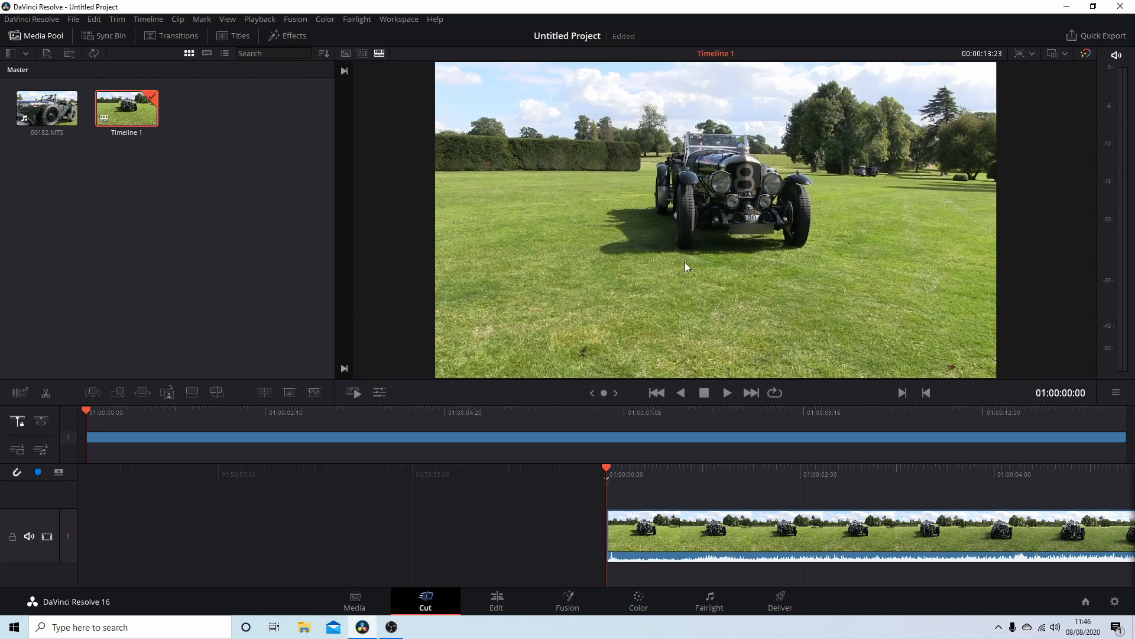
pyautogui.moveTo(755, 230)
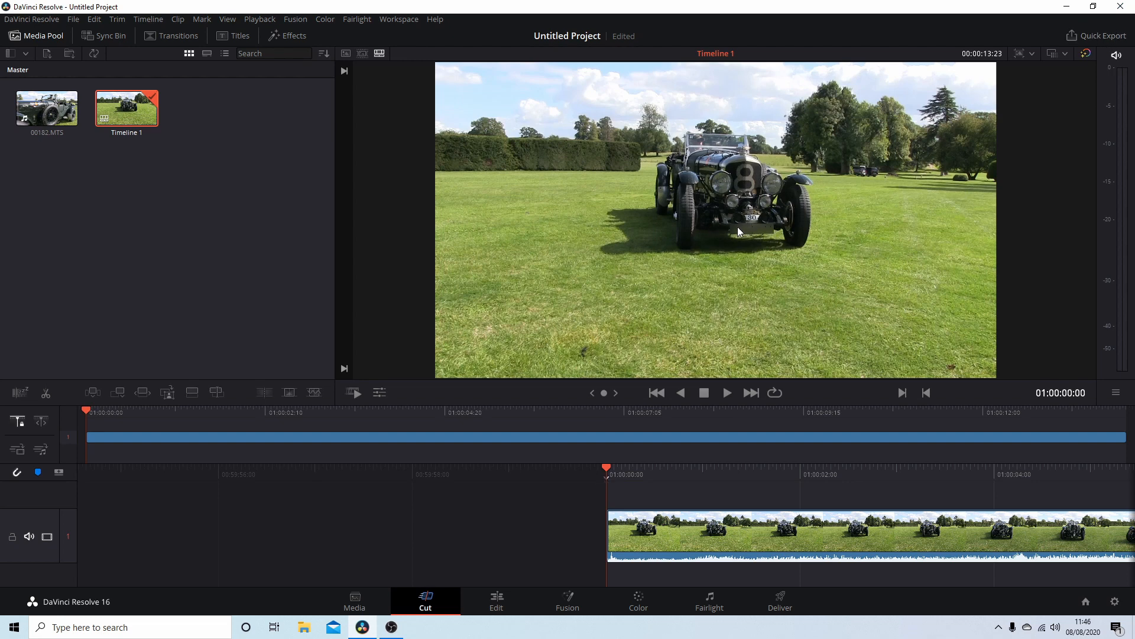
pyautogui.moveTo(729, 253)
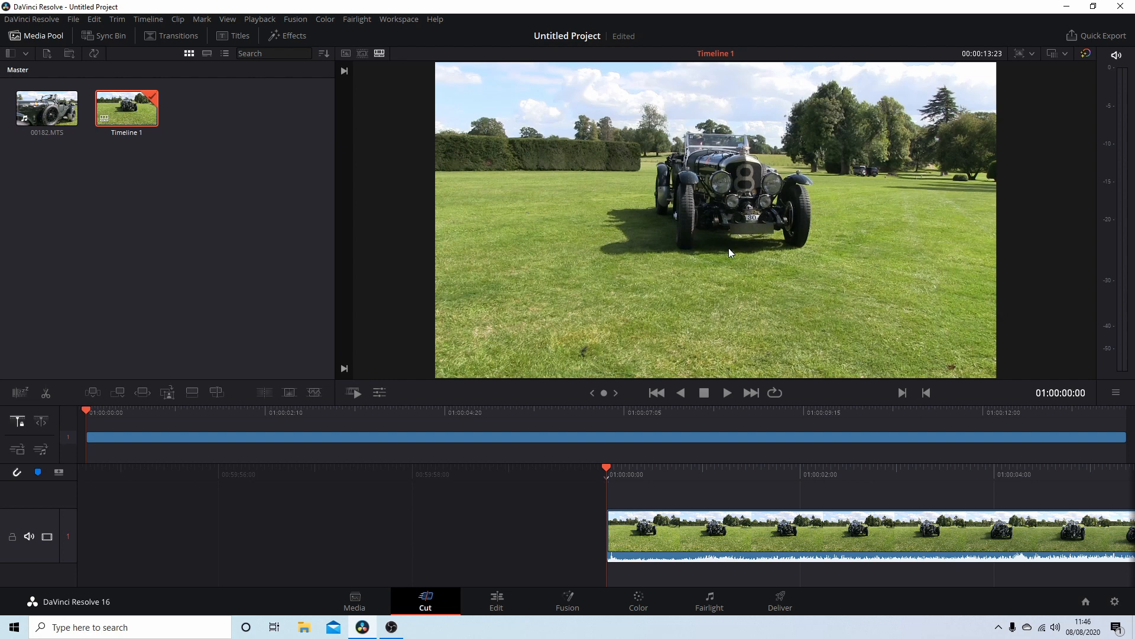
pyautogui.moveTo(757, 242)
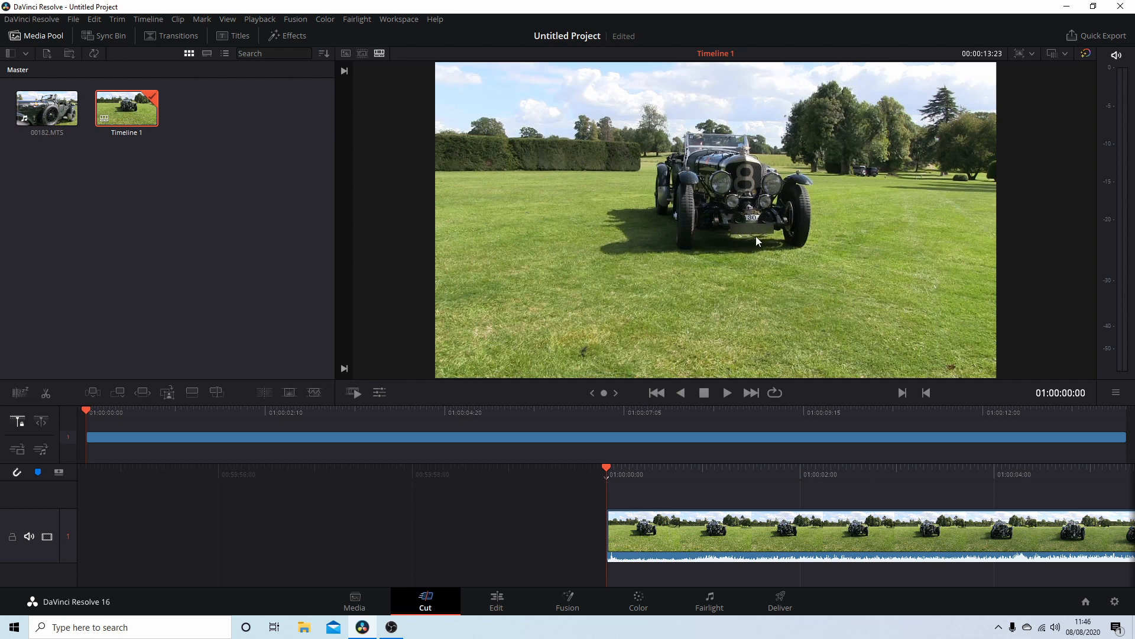
pyautogui.moveTo(773, 261)
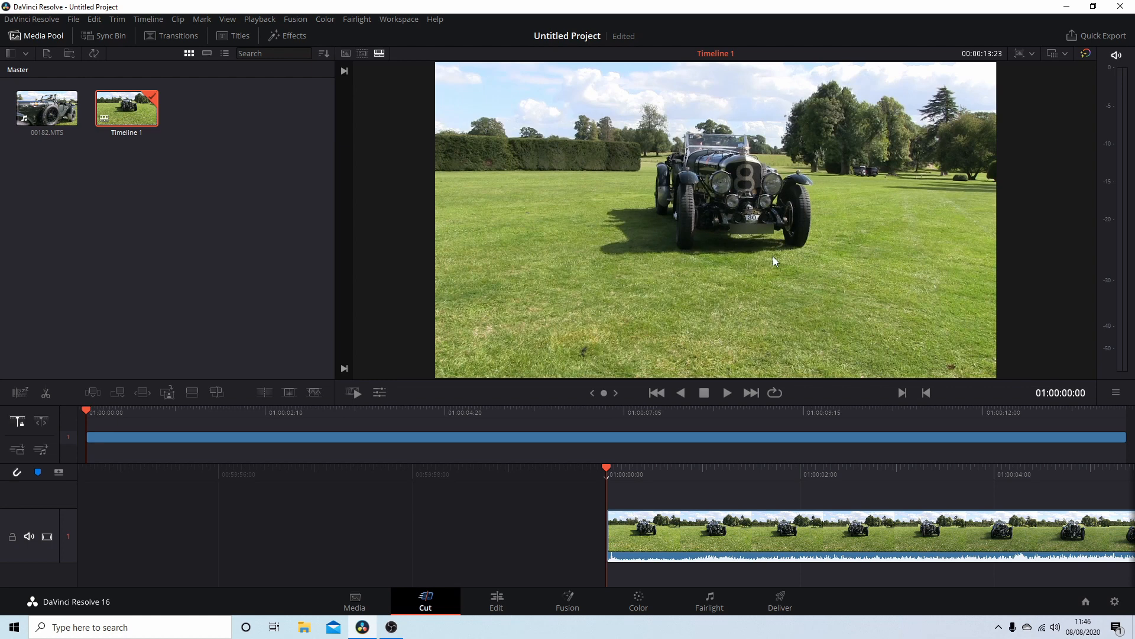